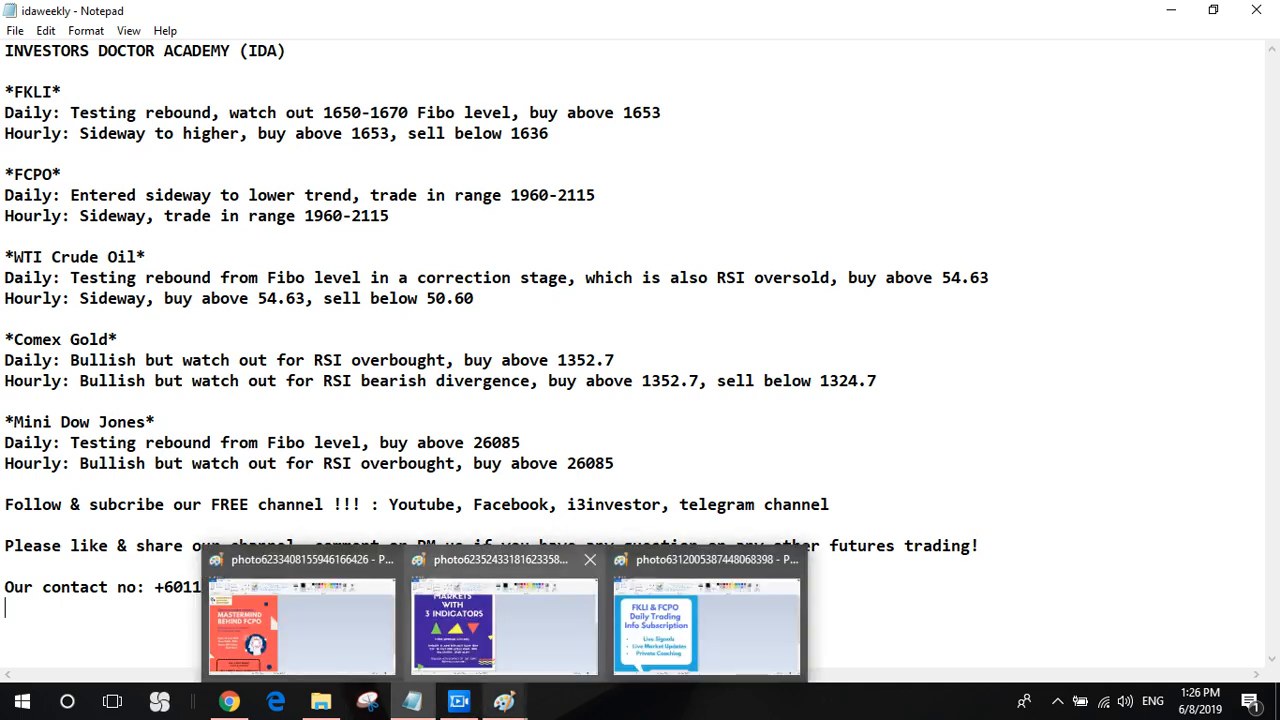
Step: Switch to the '3 Indicators' bull-and-bear seminar poster in Paint and scroll to its title
left_click(503, 625)
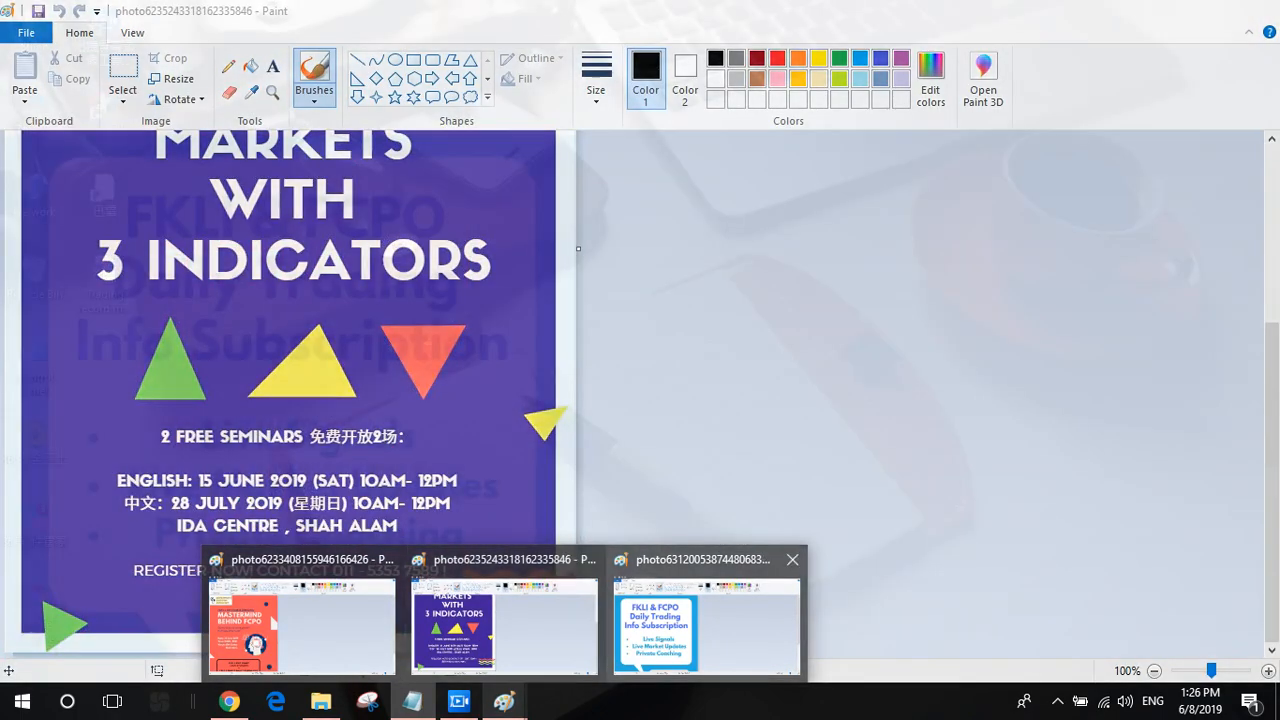
left_click(301, 625)
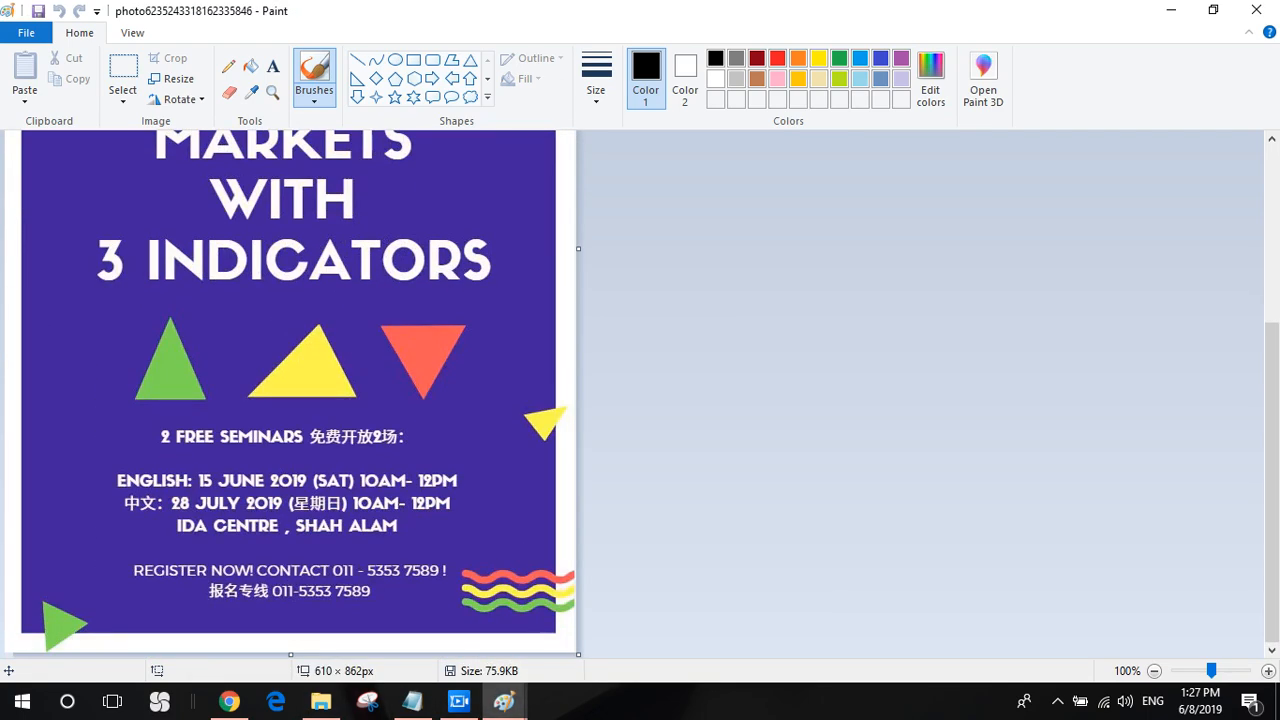
scroll("up", 3)
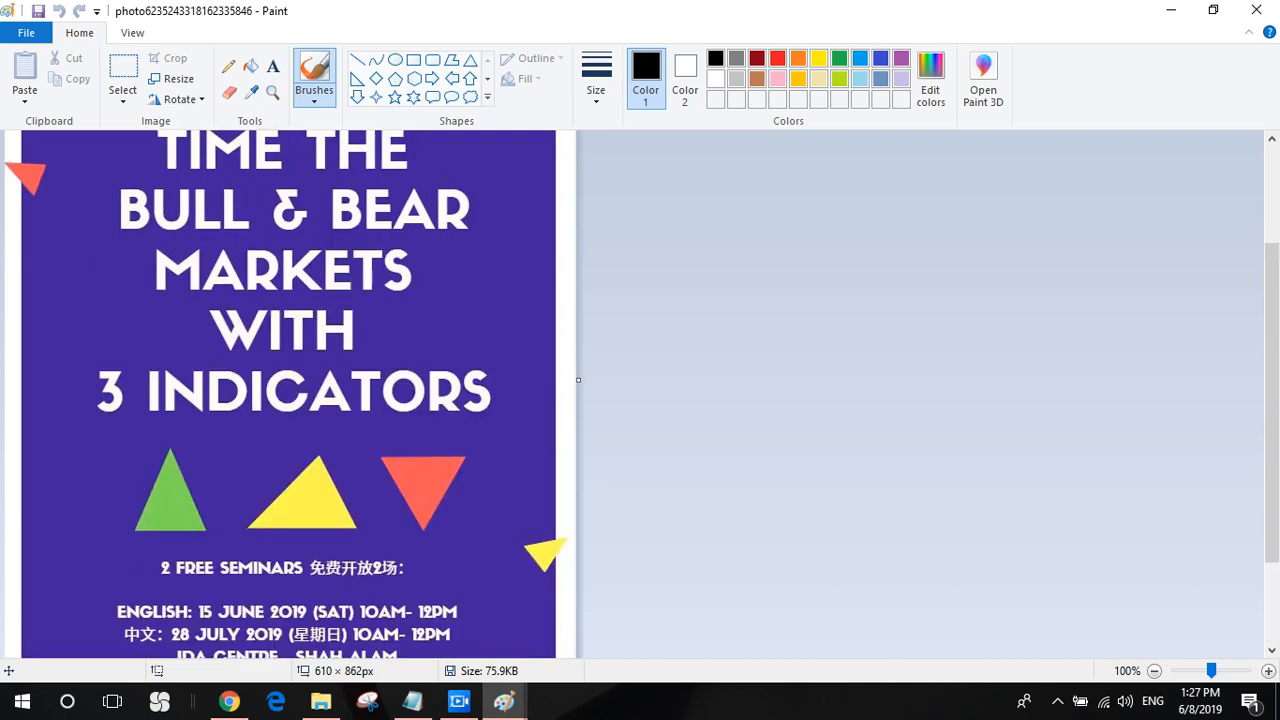
scroll("down", 3)
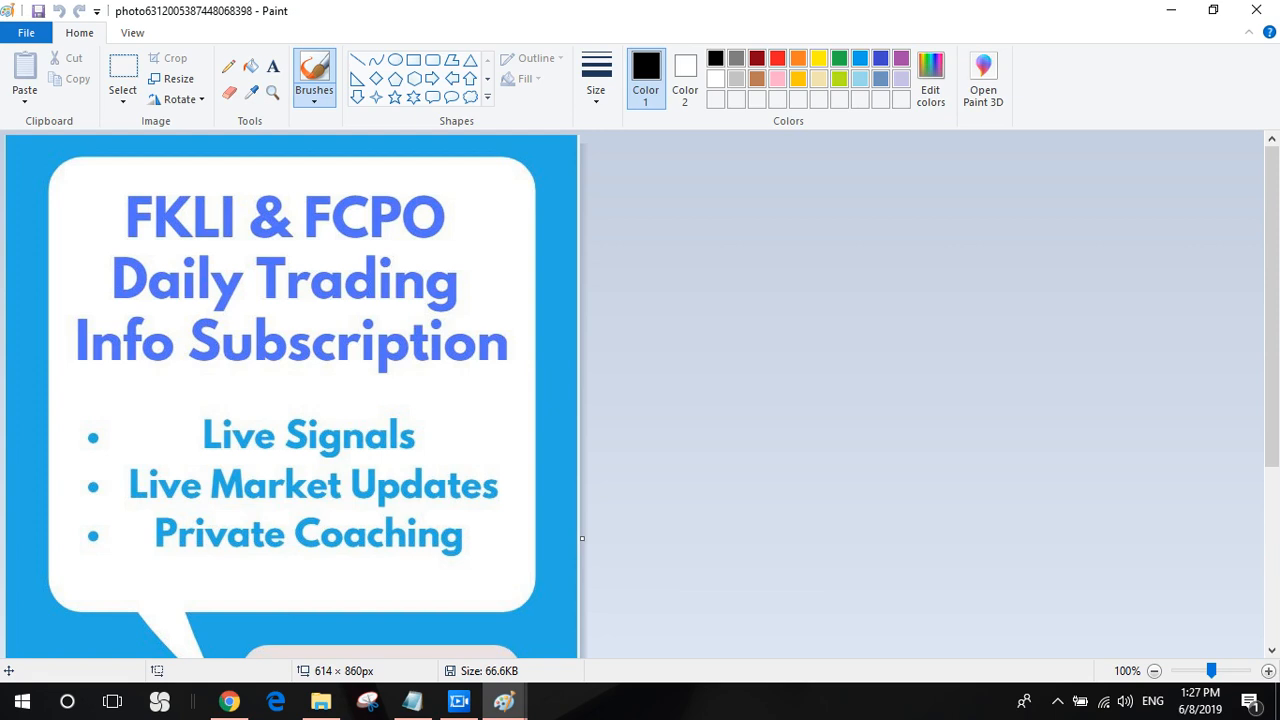
Step: Scroll down through the FKLI & FCPO Daily Trading Info Subscription poster
scroll("down", 3)
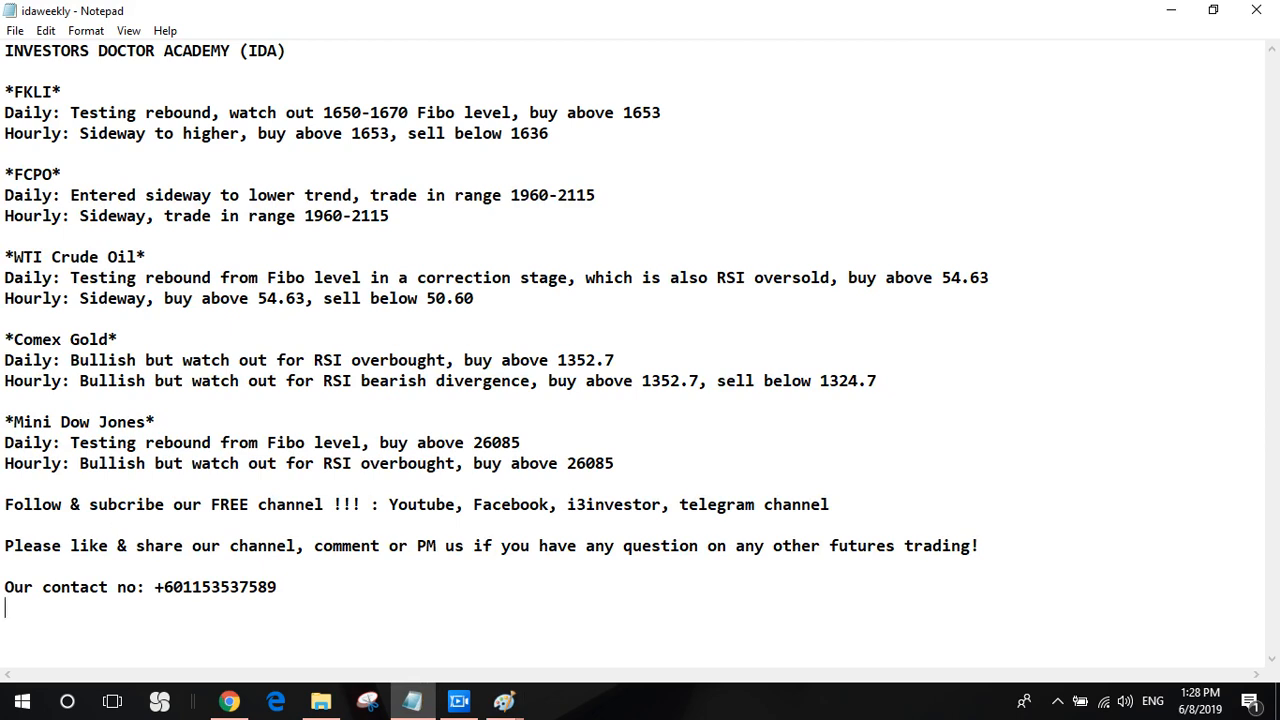
Step: Highlight part of the 'Follow & subcribe' line in the idaweekly summary, then deselect it
left_click_drag(156, 504, 829, 504)
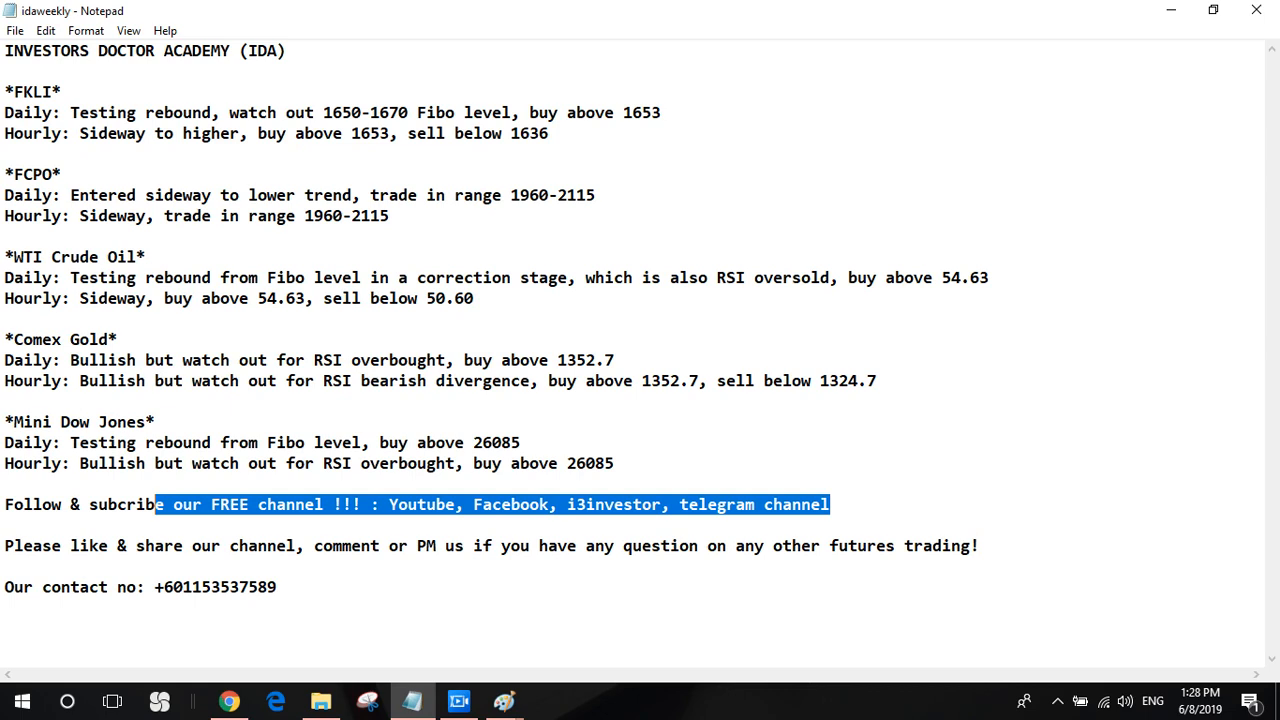
left_click(290, 504)
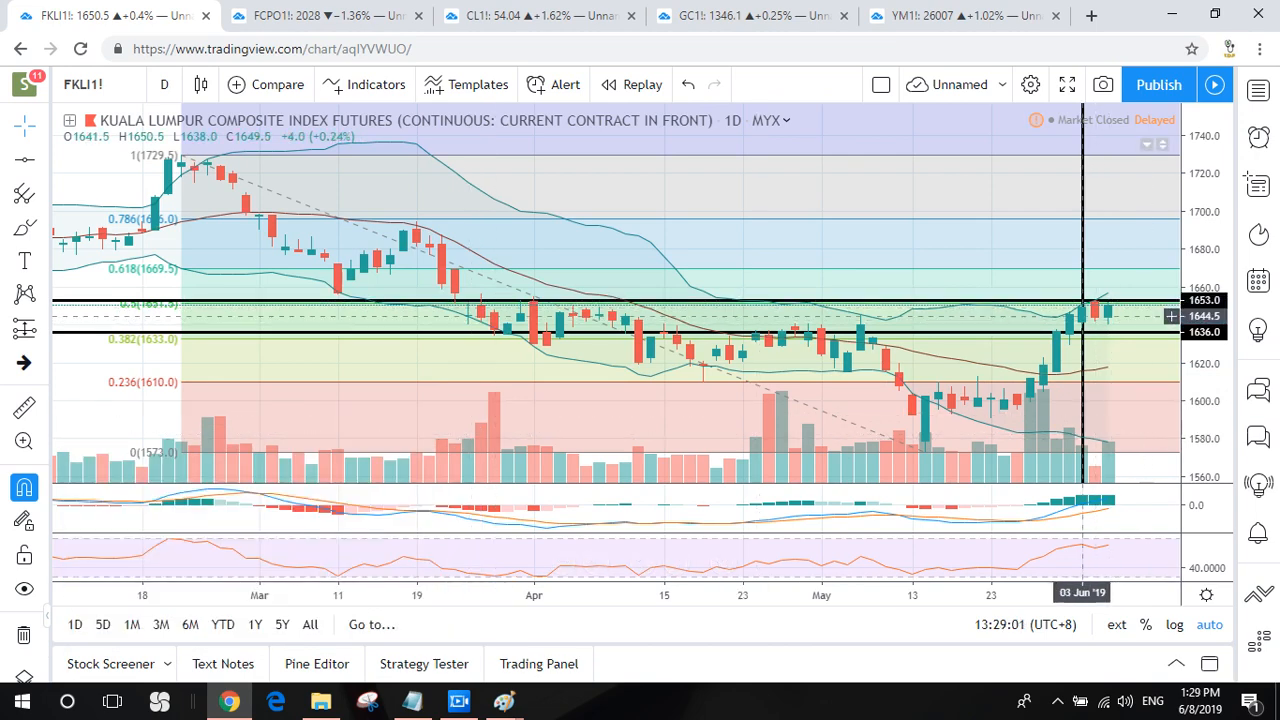
mouse_move(1083, 308)
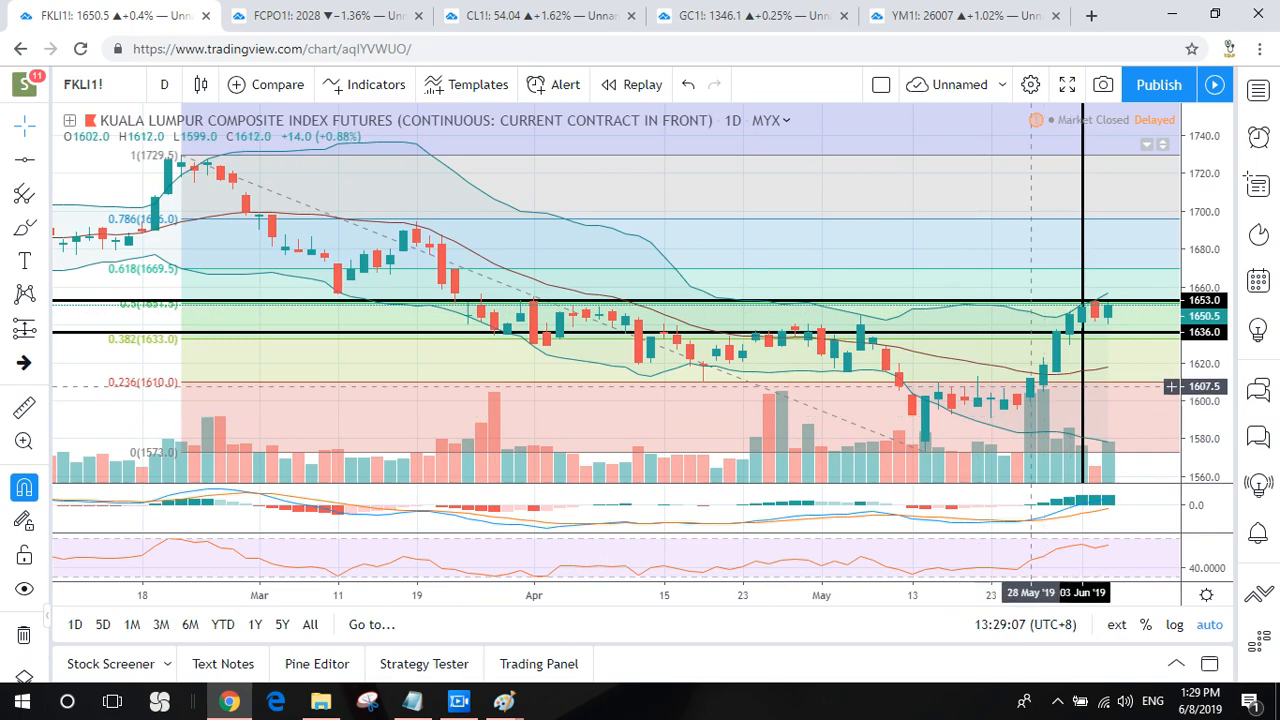
mouse_move(617, 301)
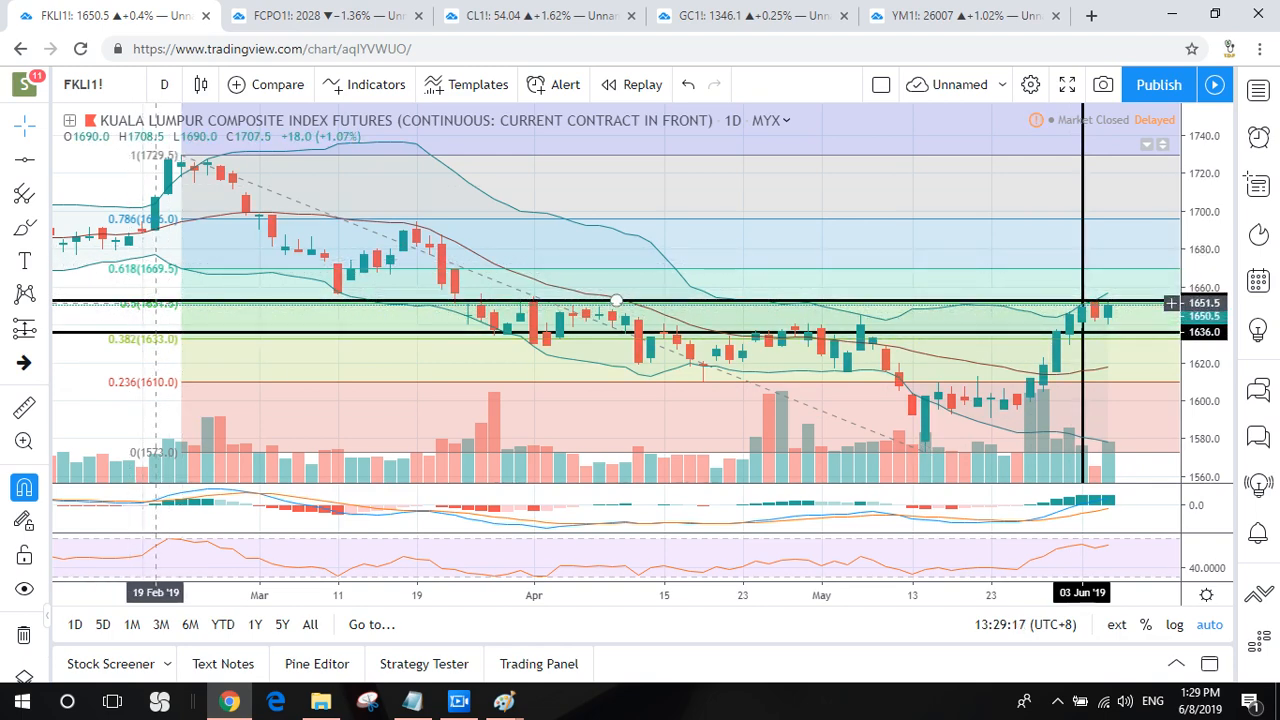
mouse_move(617, 288)
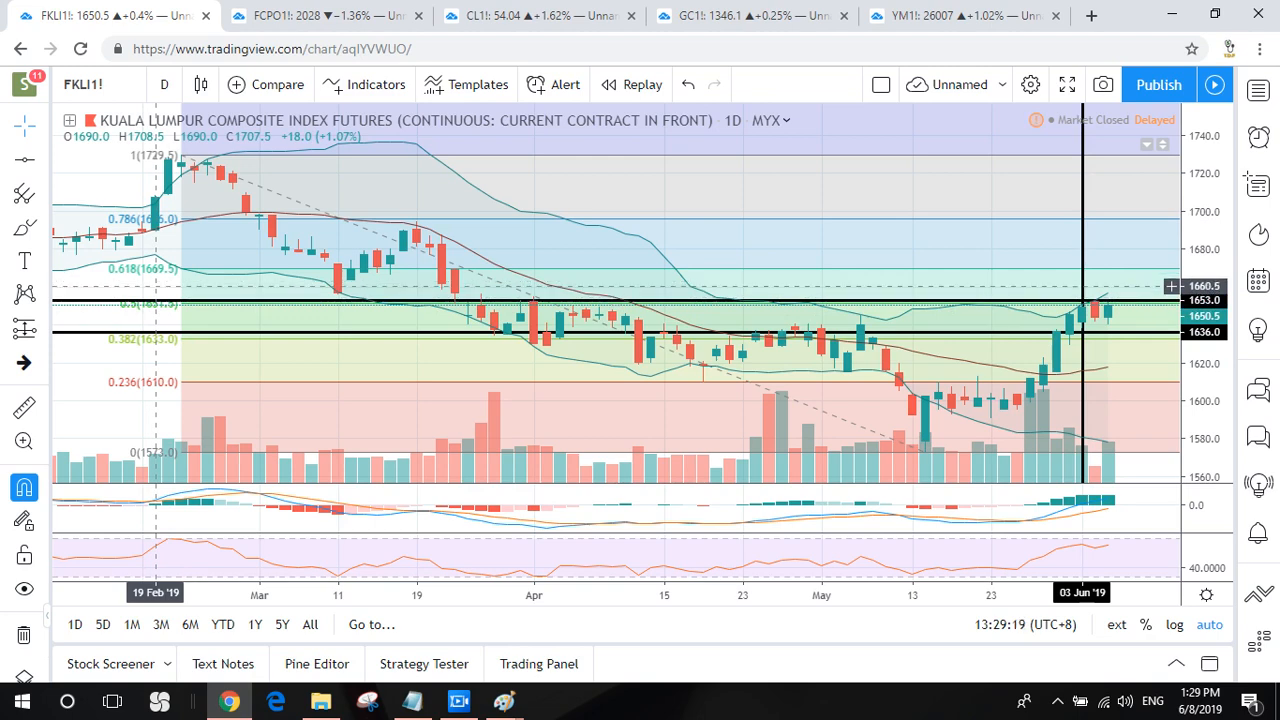
mouse_move(924, 452)
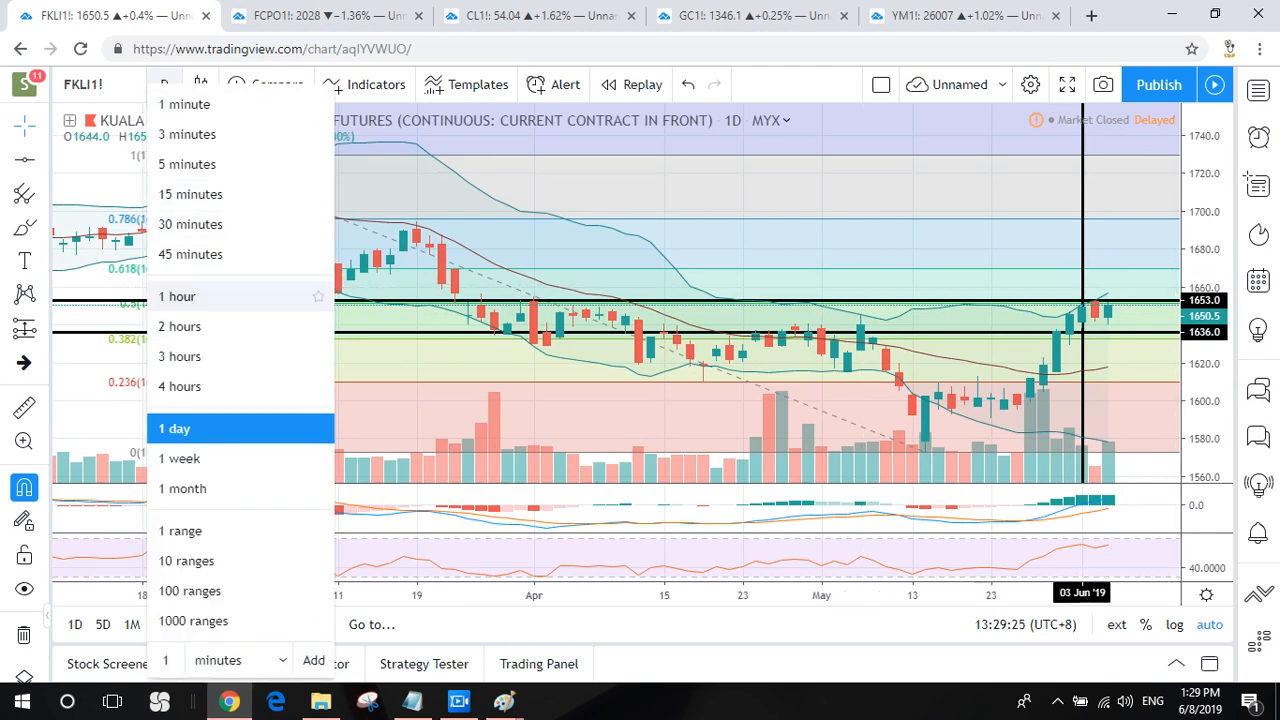
Step: Switch the FKLI1! chart to 1-hour candles, then back to 1-day
left_click(177, 296)
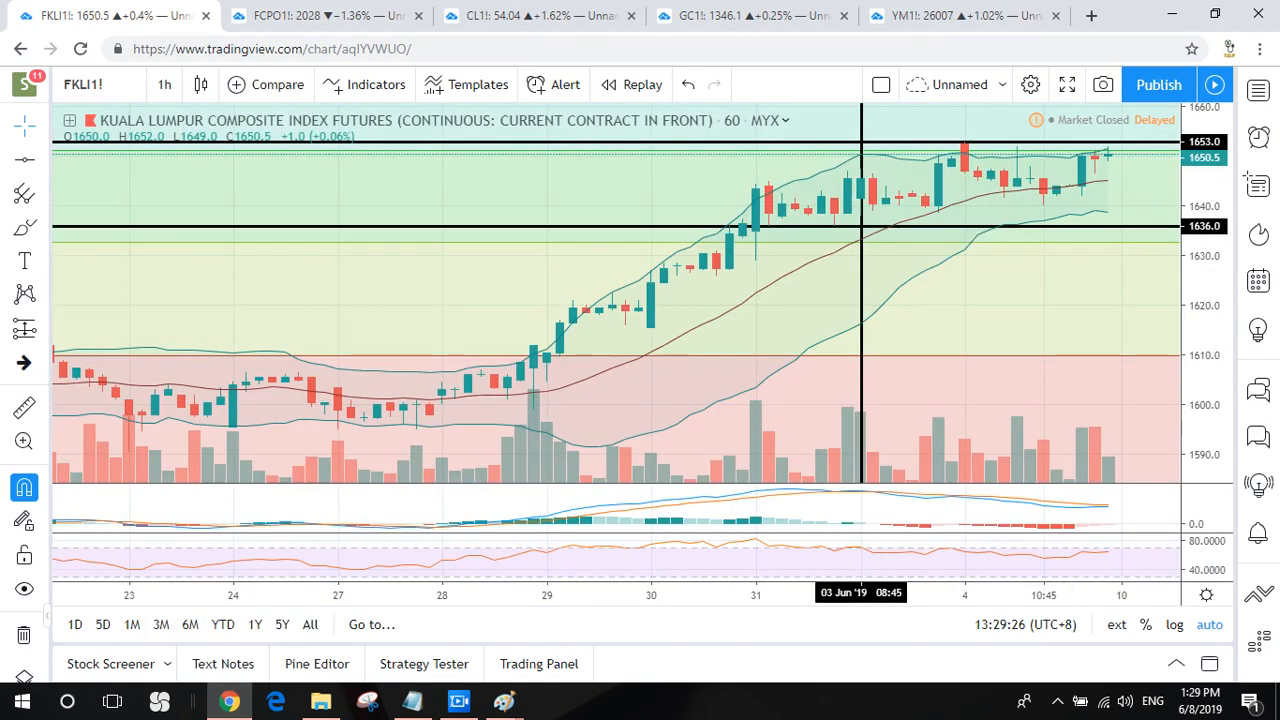
mouse_move(835, 400)
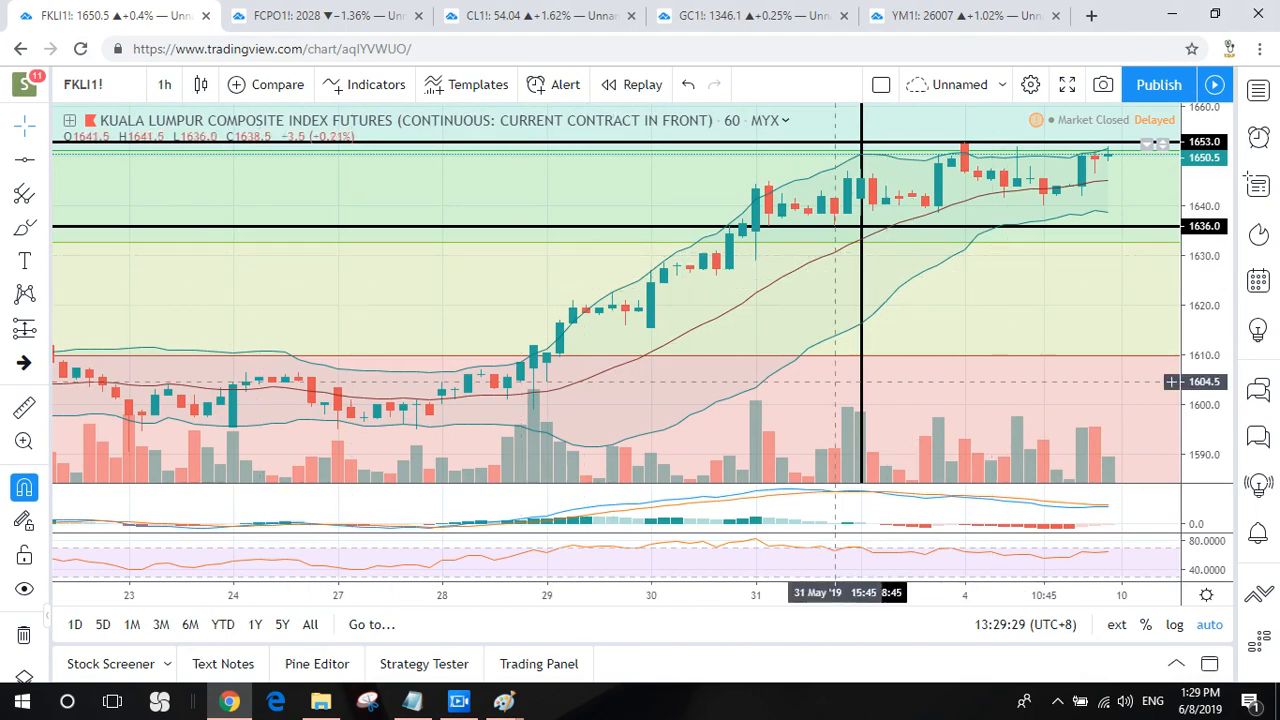
mouse_move(950, 490)
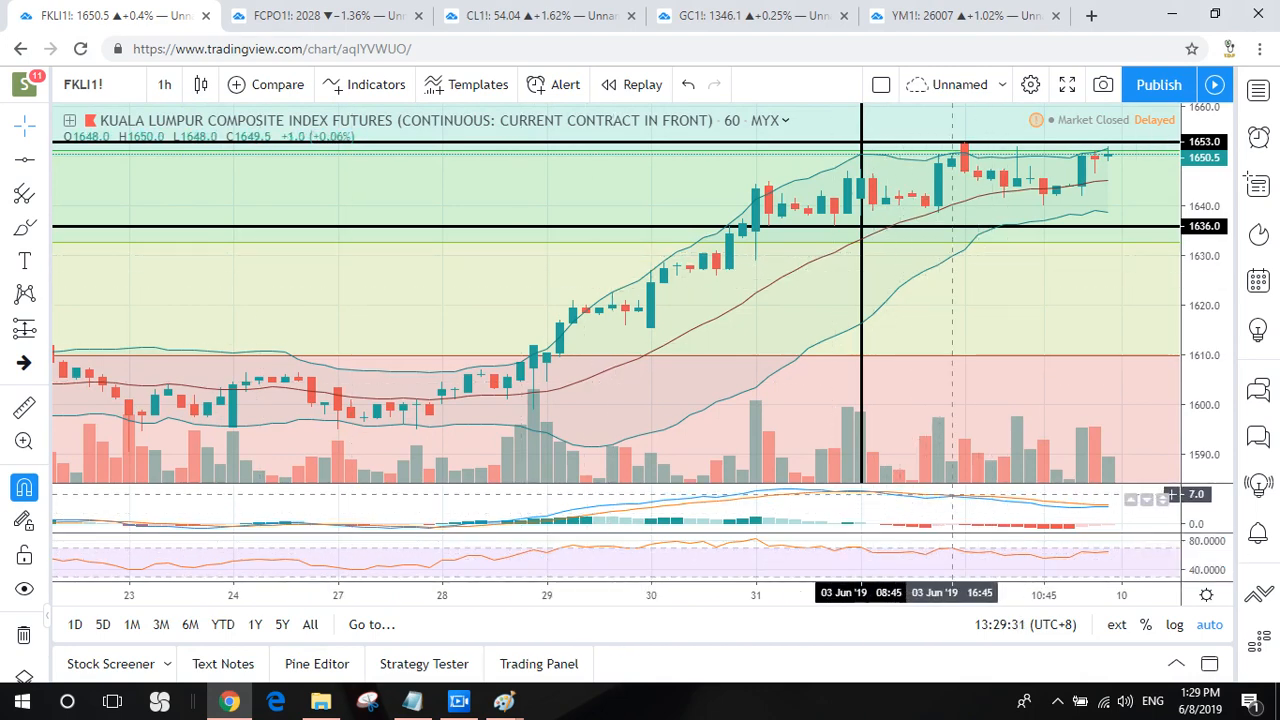
mouse_move(285, 374)
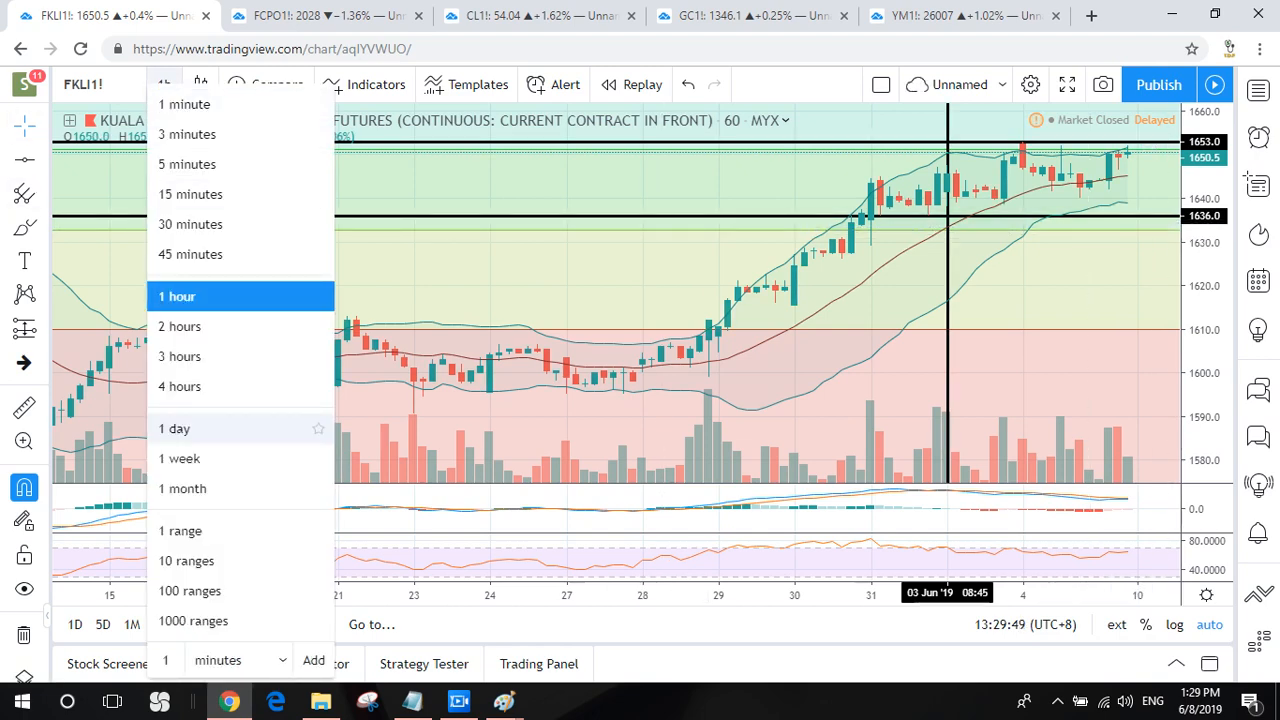
left_click(175, 428)
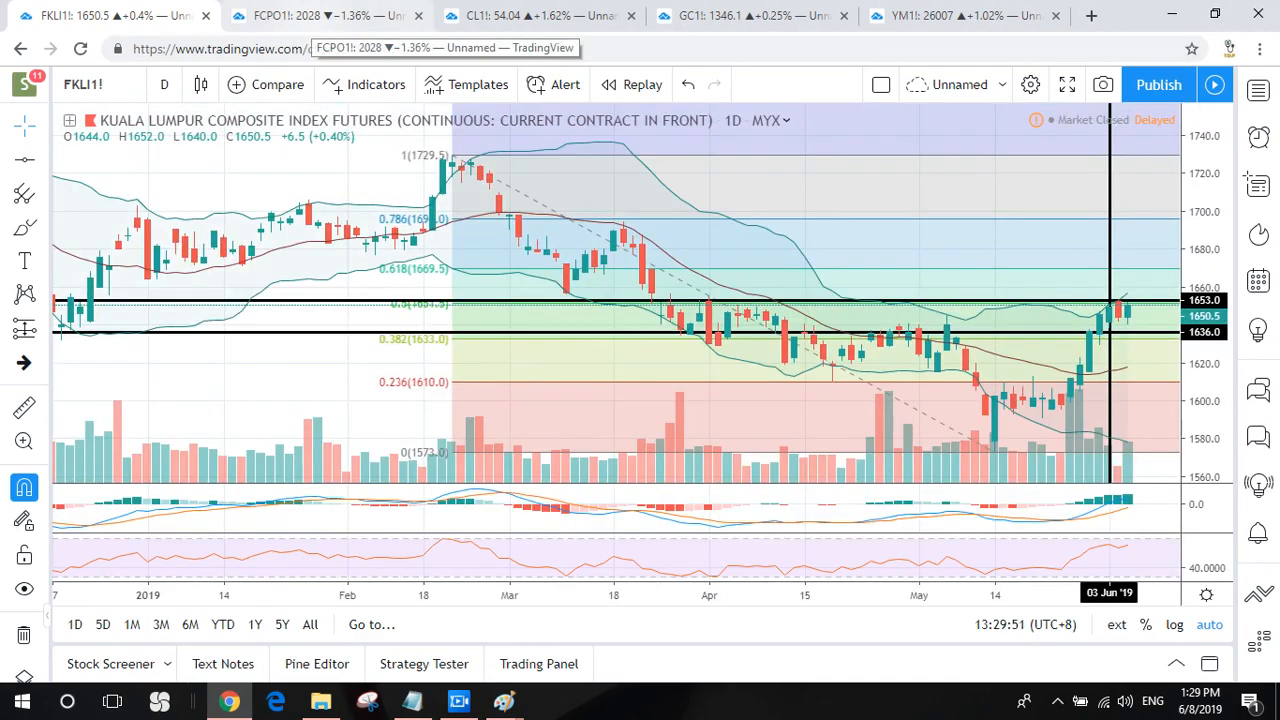
Step: Show the FCPO1! daily chart with its timeframe list open
left_click(300, 16)
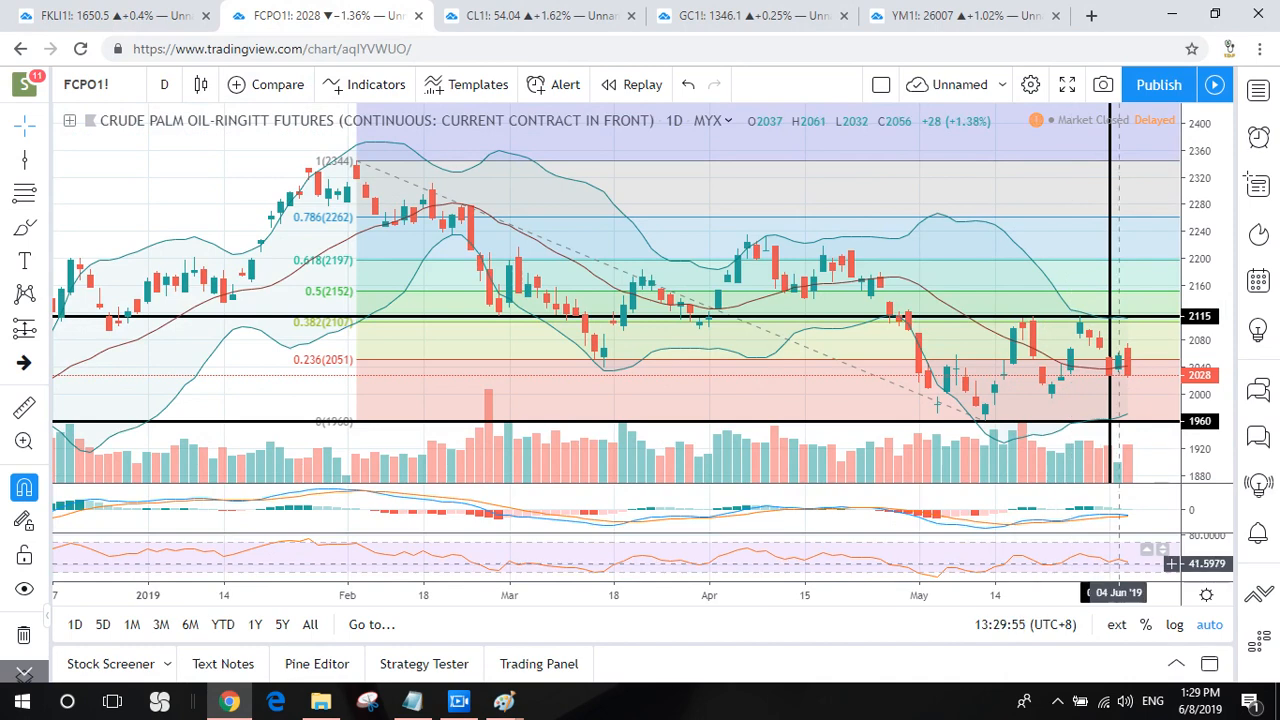
mouse_move(1122, 550)
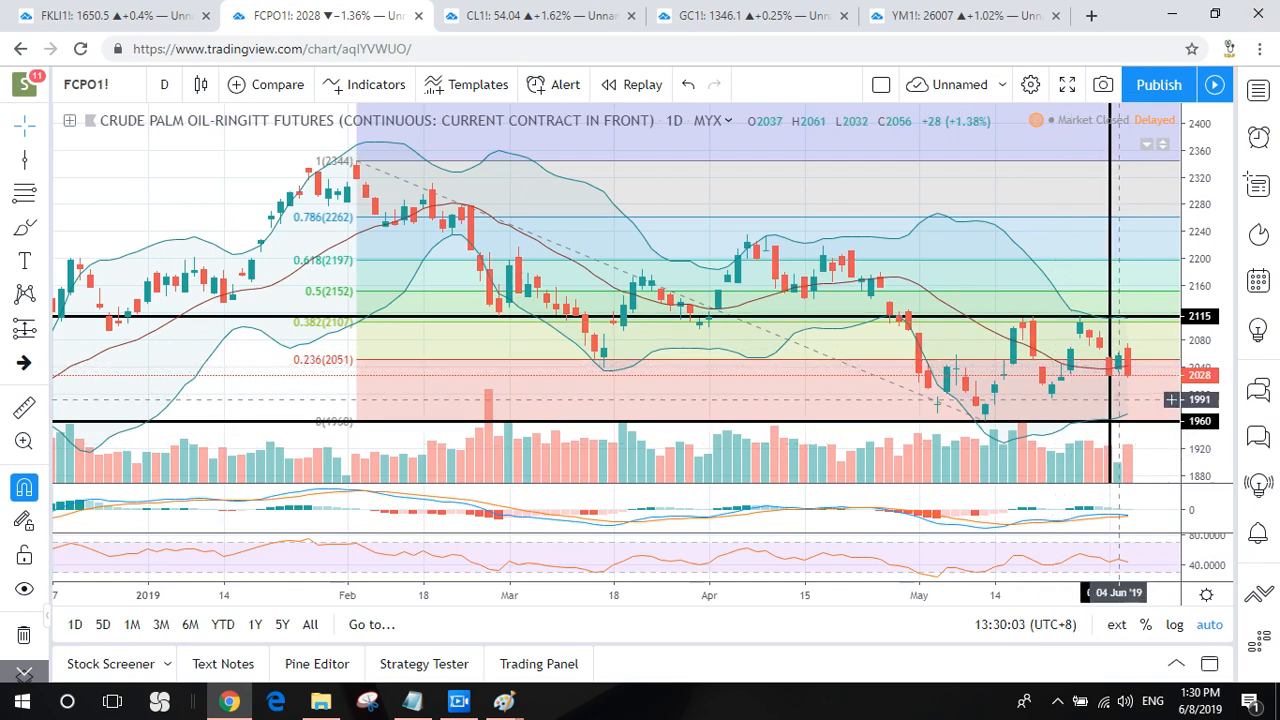
mouse_move(1110, 400)
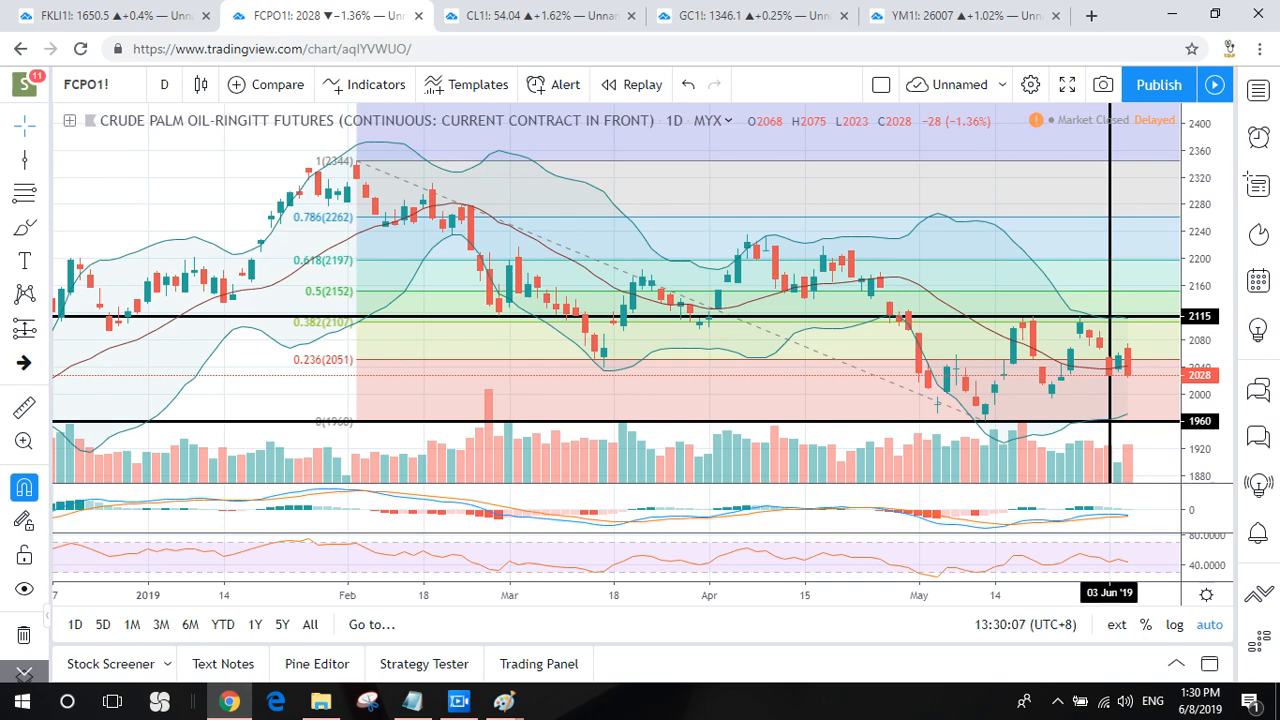
mouse_move(1108, 386)
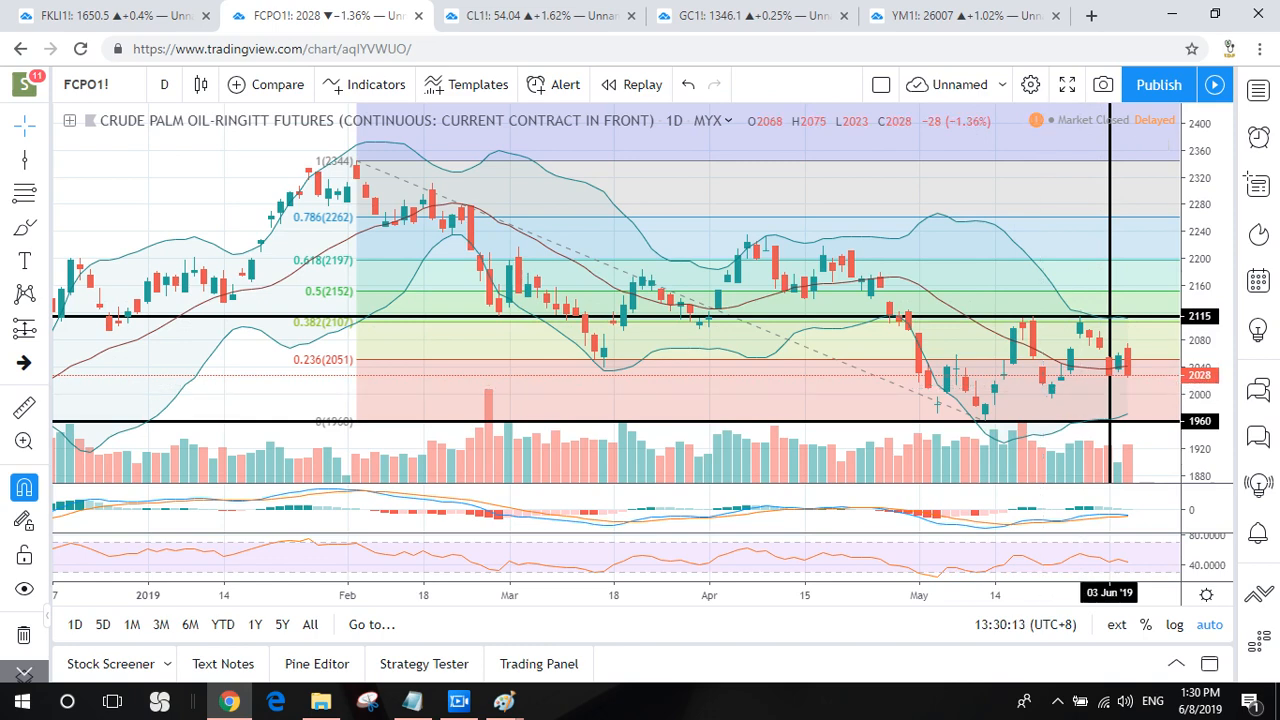
mouse_move(1170, 371)
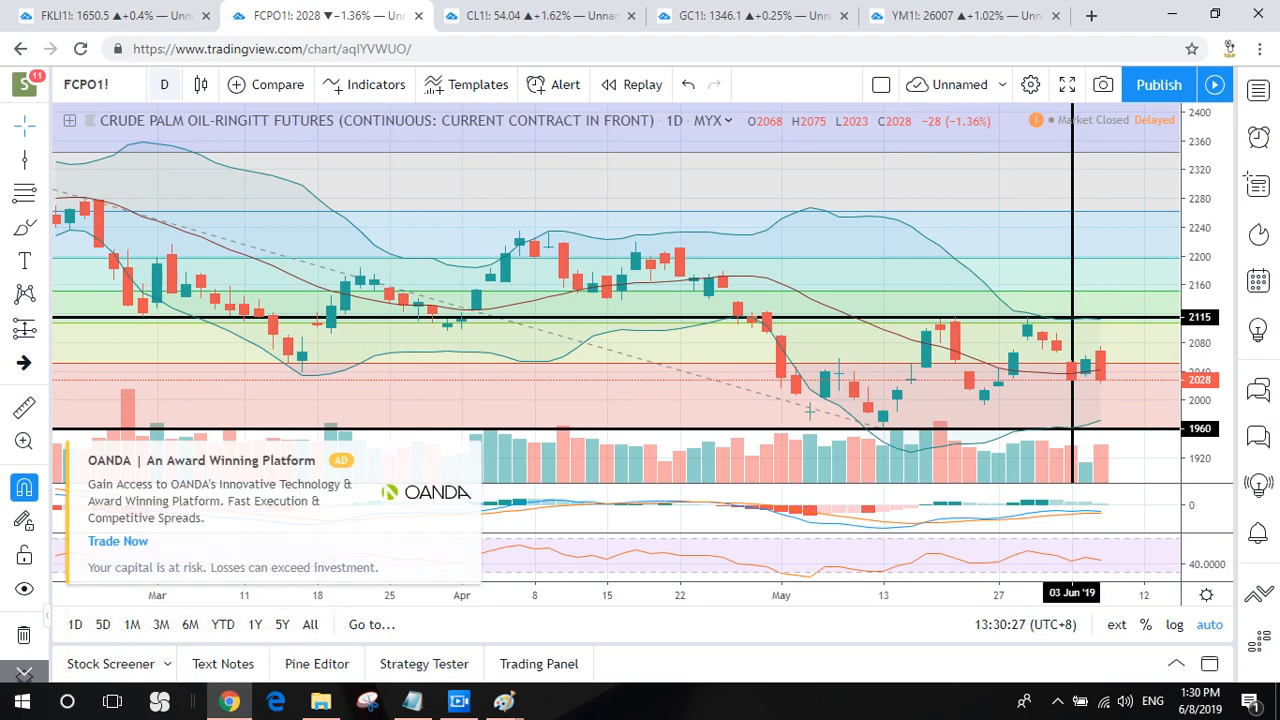
left_click(164, 84)
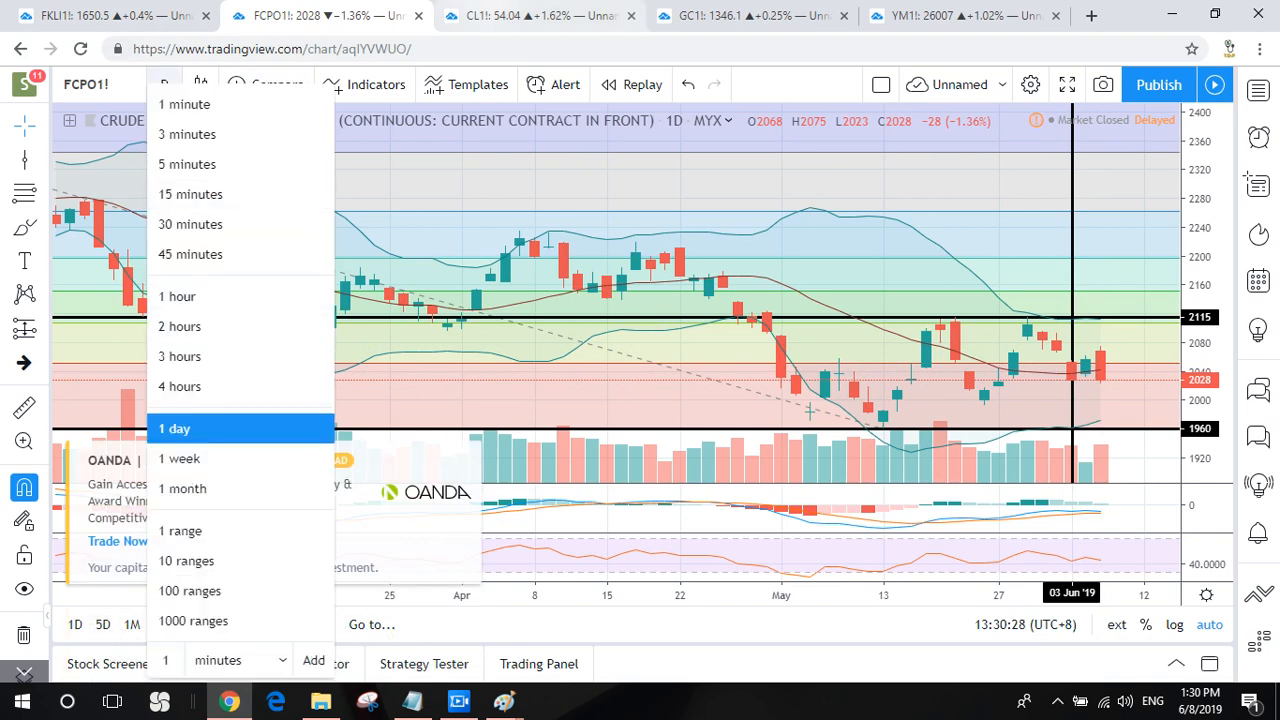
Step: Show the CL1! chart, dismissing both layout-change warnings and the OANDA advert
left_click(538, 15)
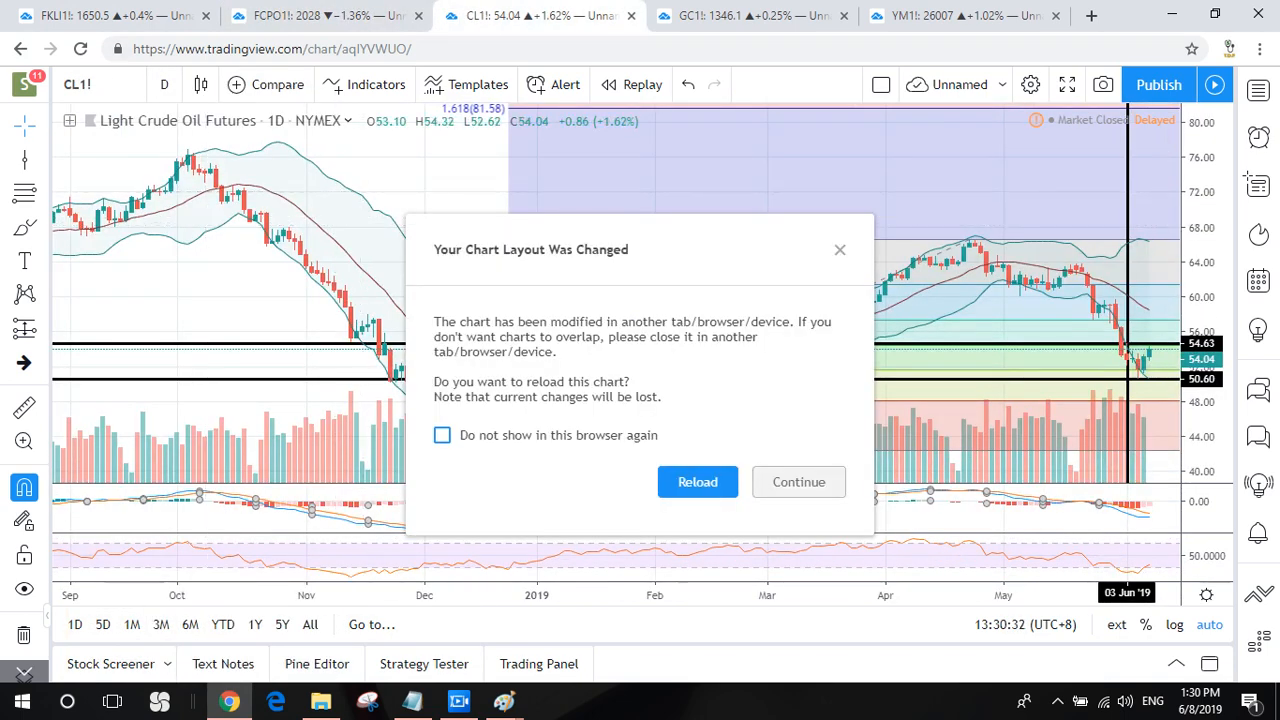
left_click(697, 481)
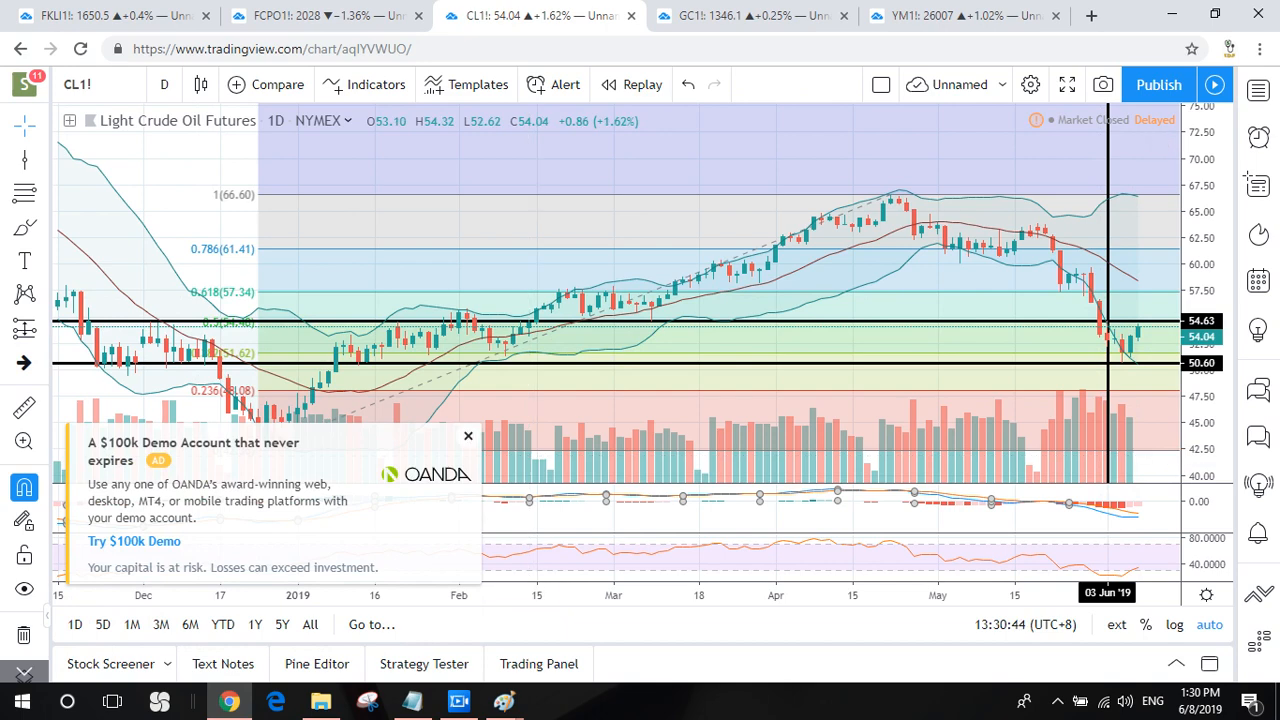
left_click(467, 436)
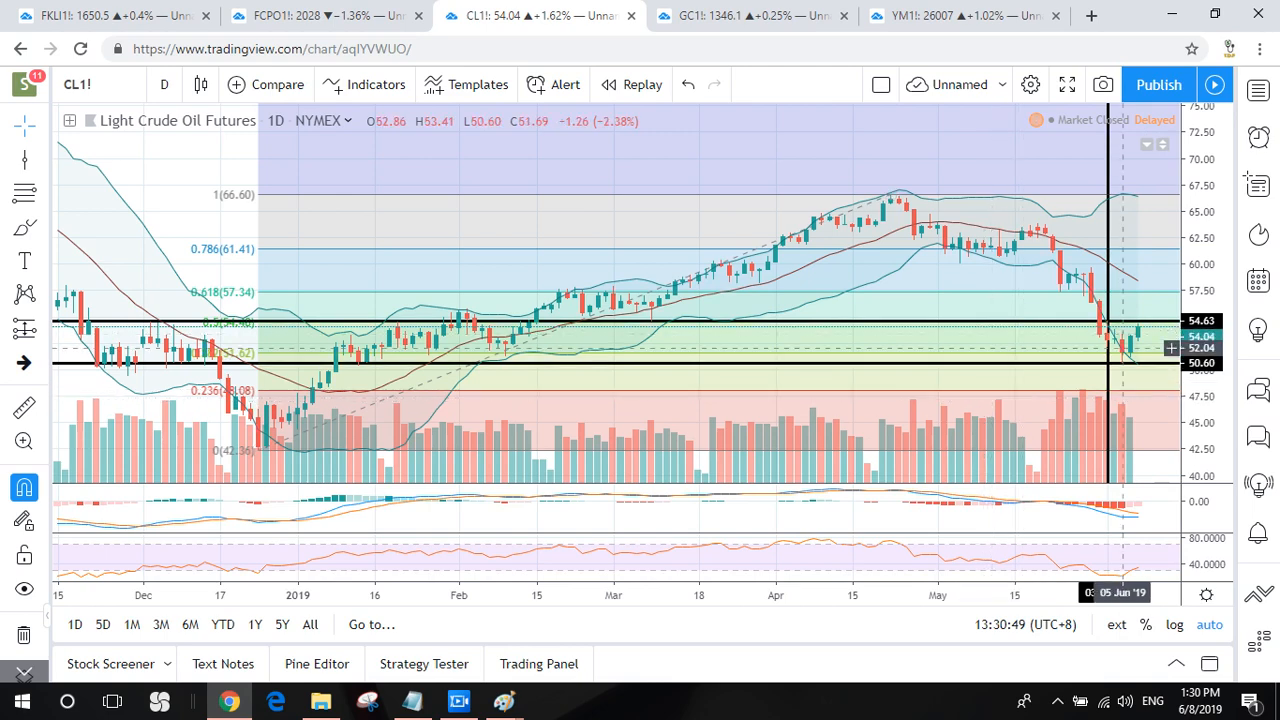
mouse_move(1107, 350)
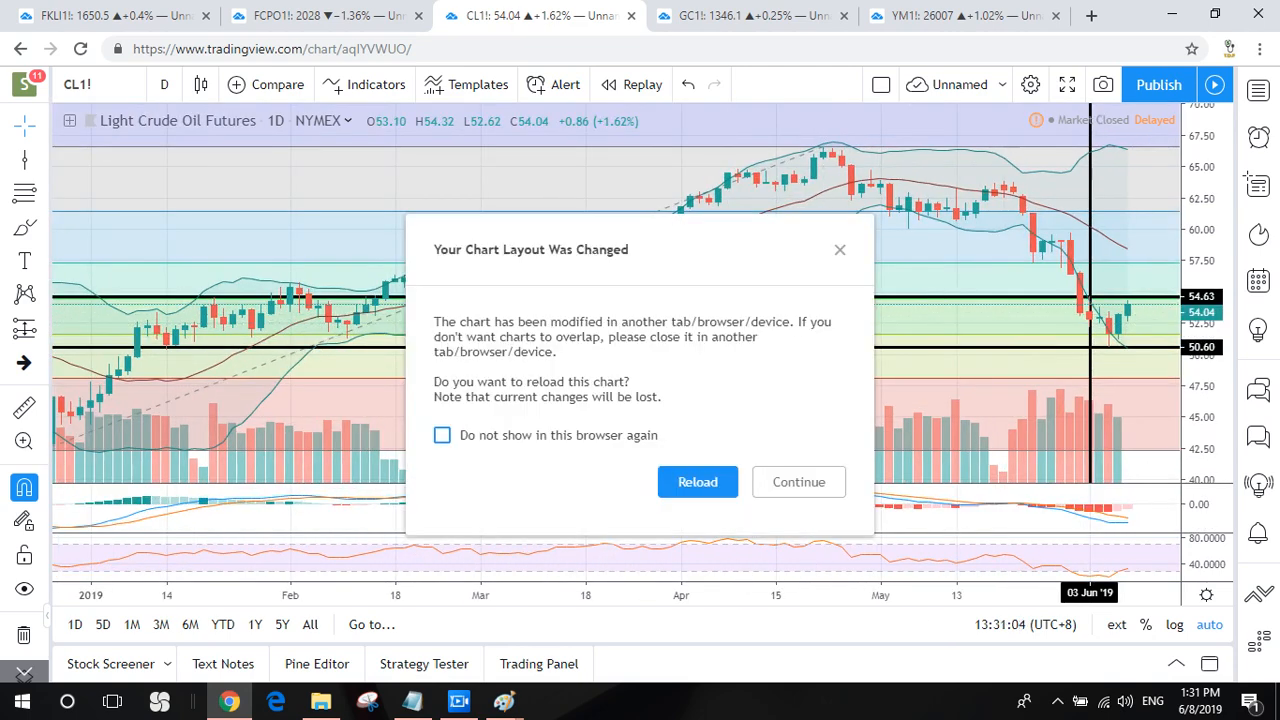
left_click(697, 481)
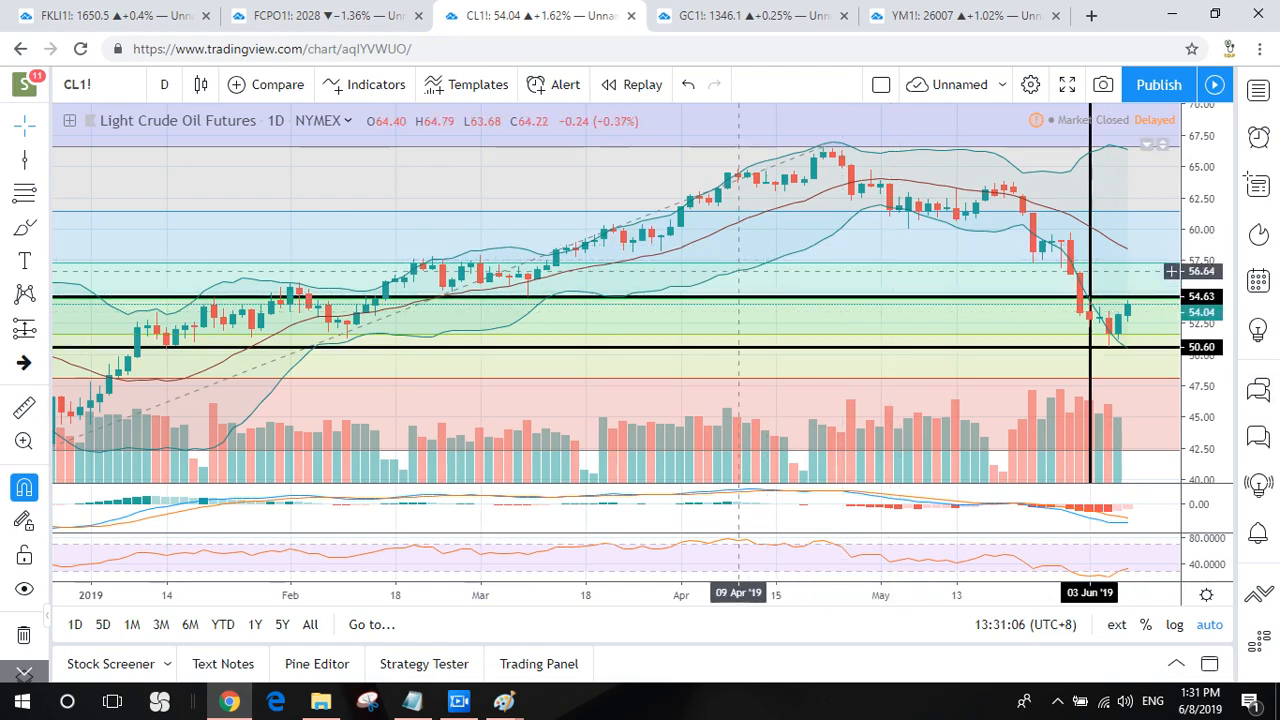
Step: Show the GC1! tab and keep the changed chart layout with Continue
left_click(745, 15)
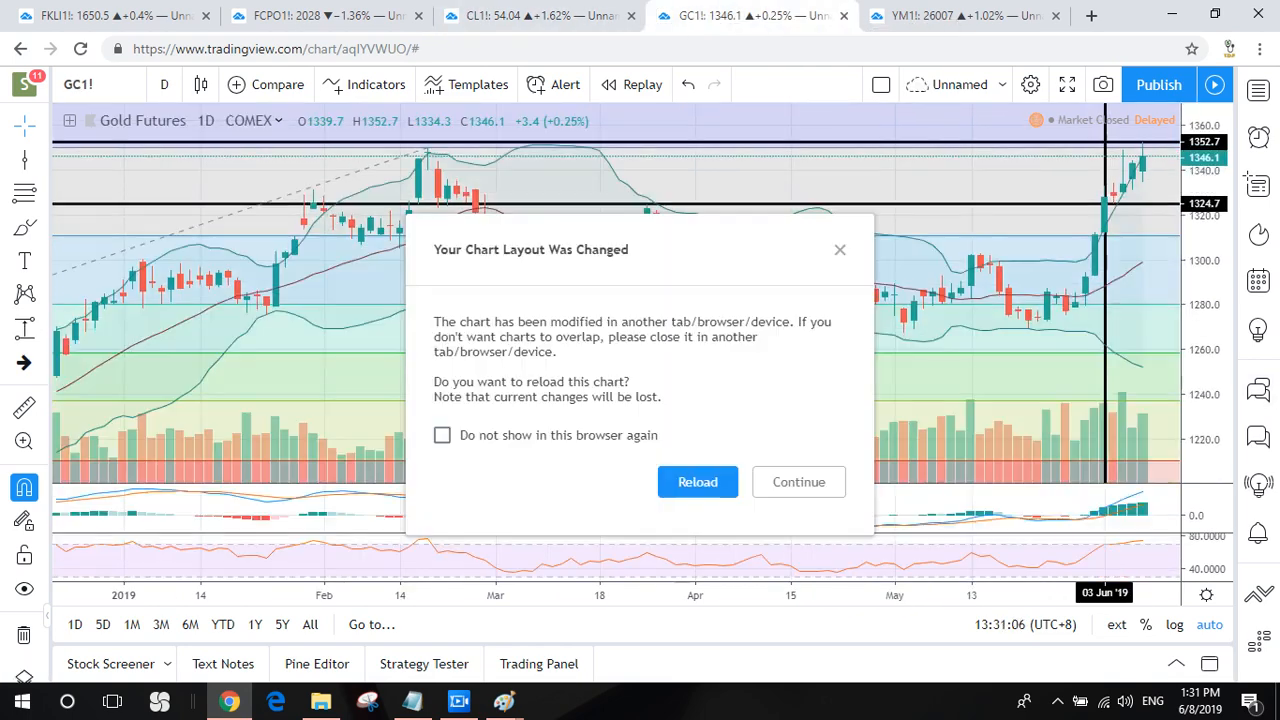
left_click(798, 481)
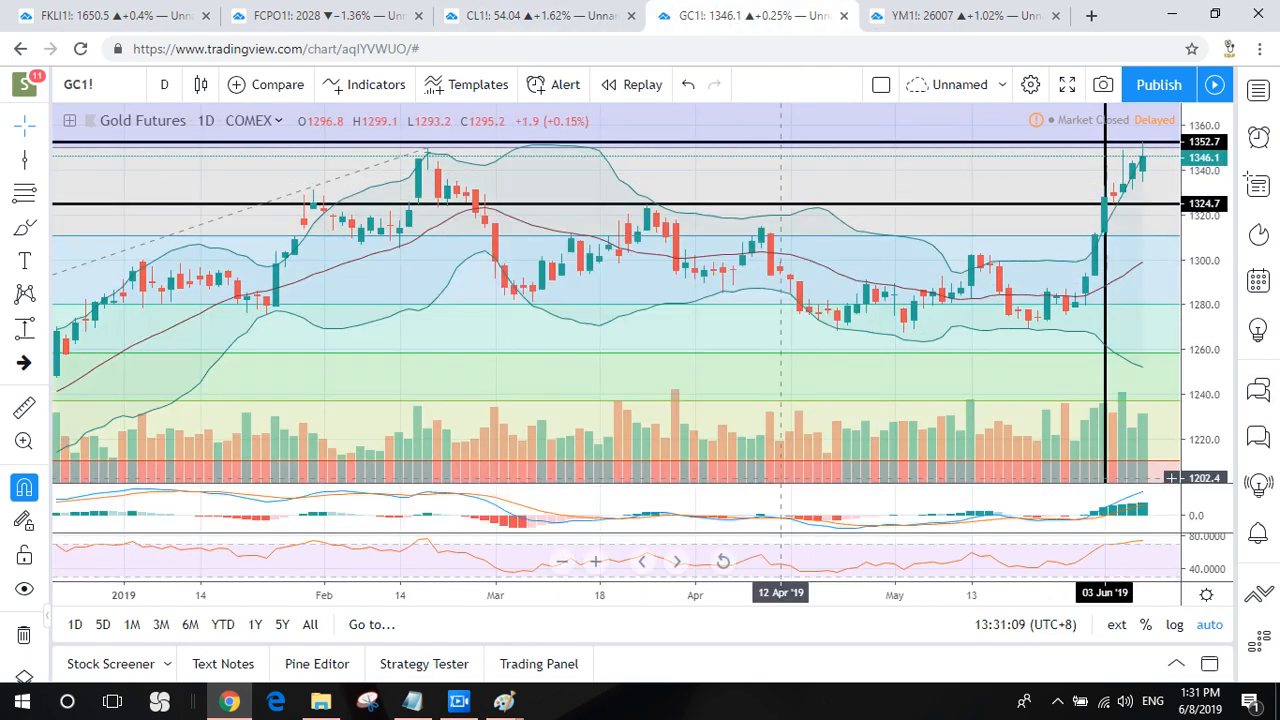
mouse_move(780, 222)
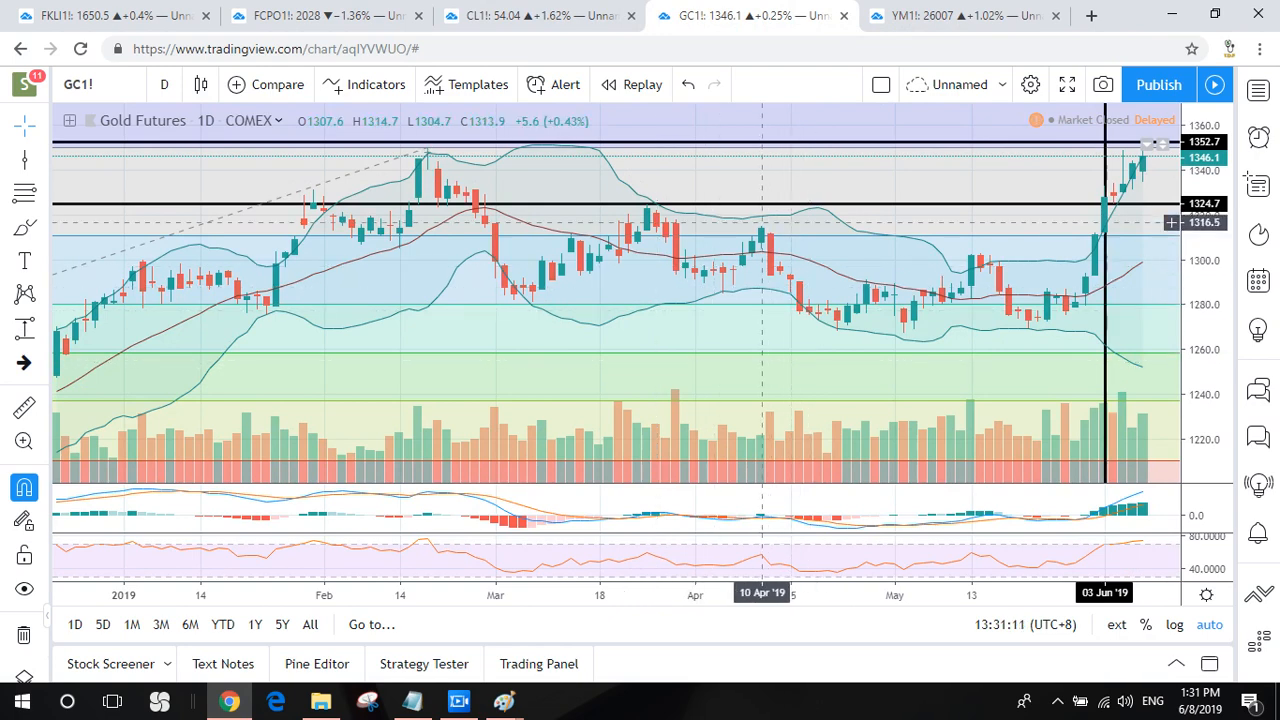
mouse_move(1028, 328)
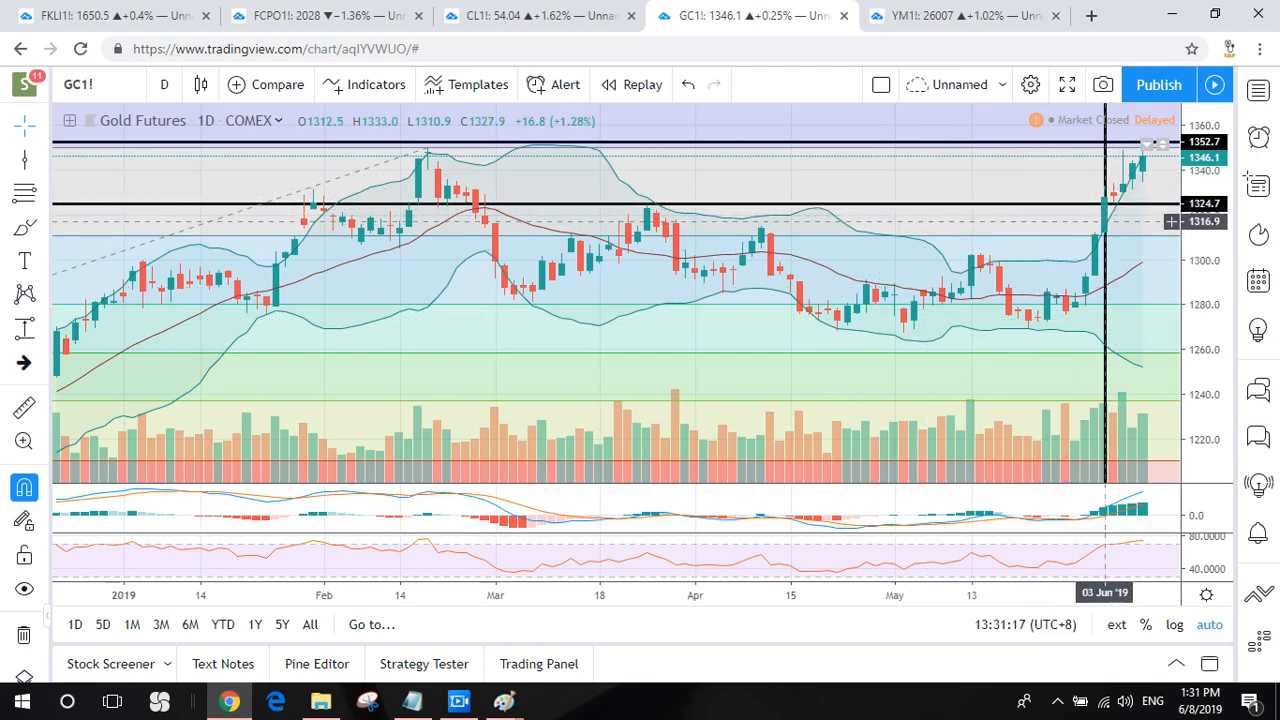
mouse_move(1105, 205)
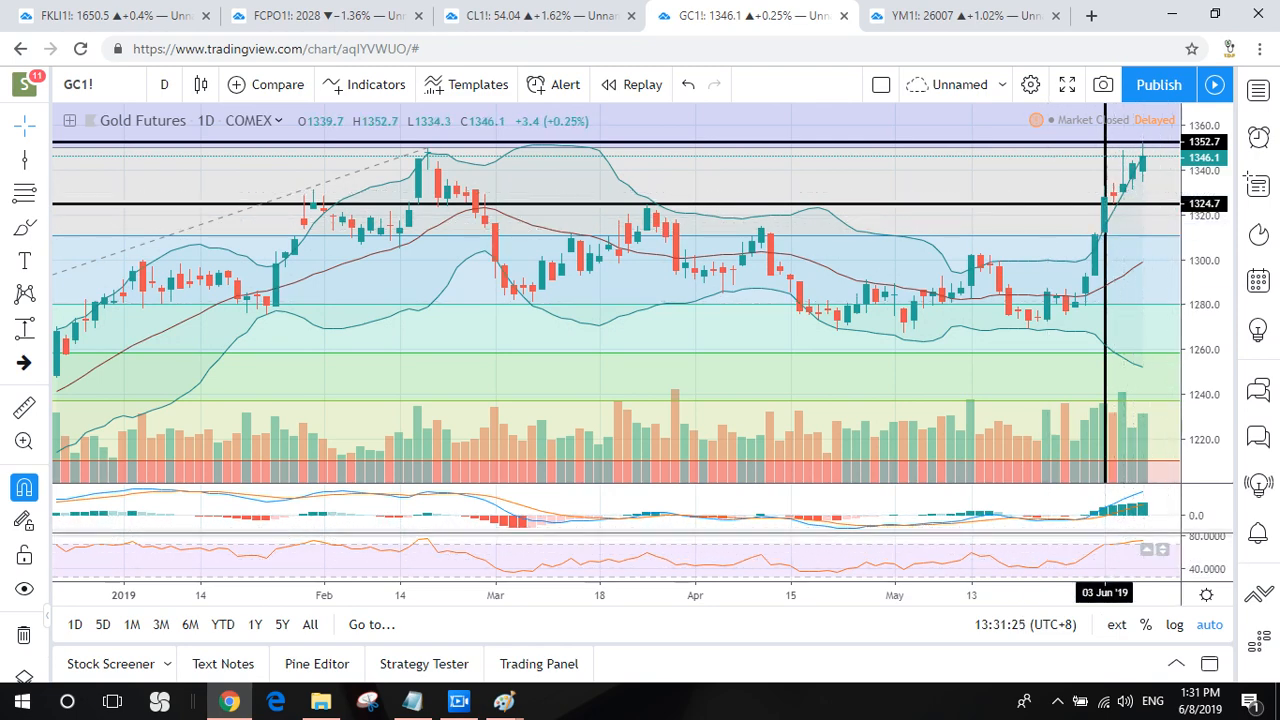
mouse_move(1160, 155)
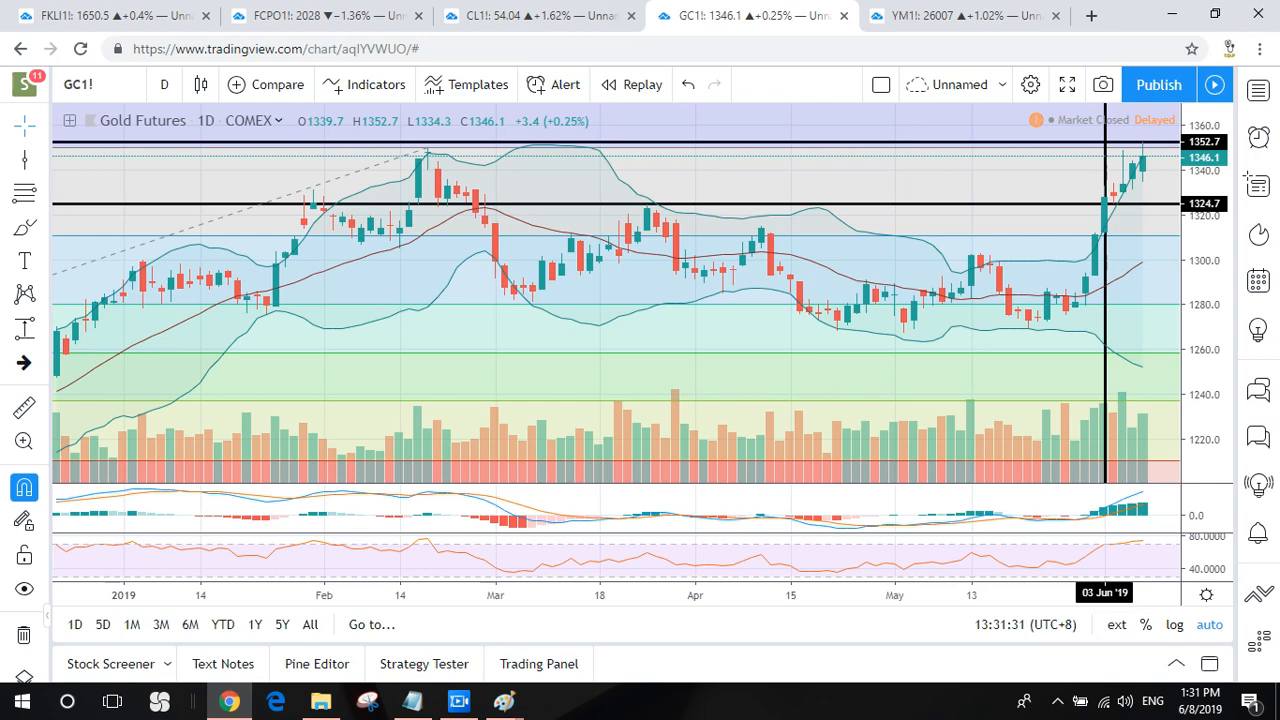
mouse_move(425, 148)
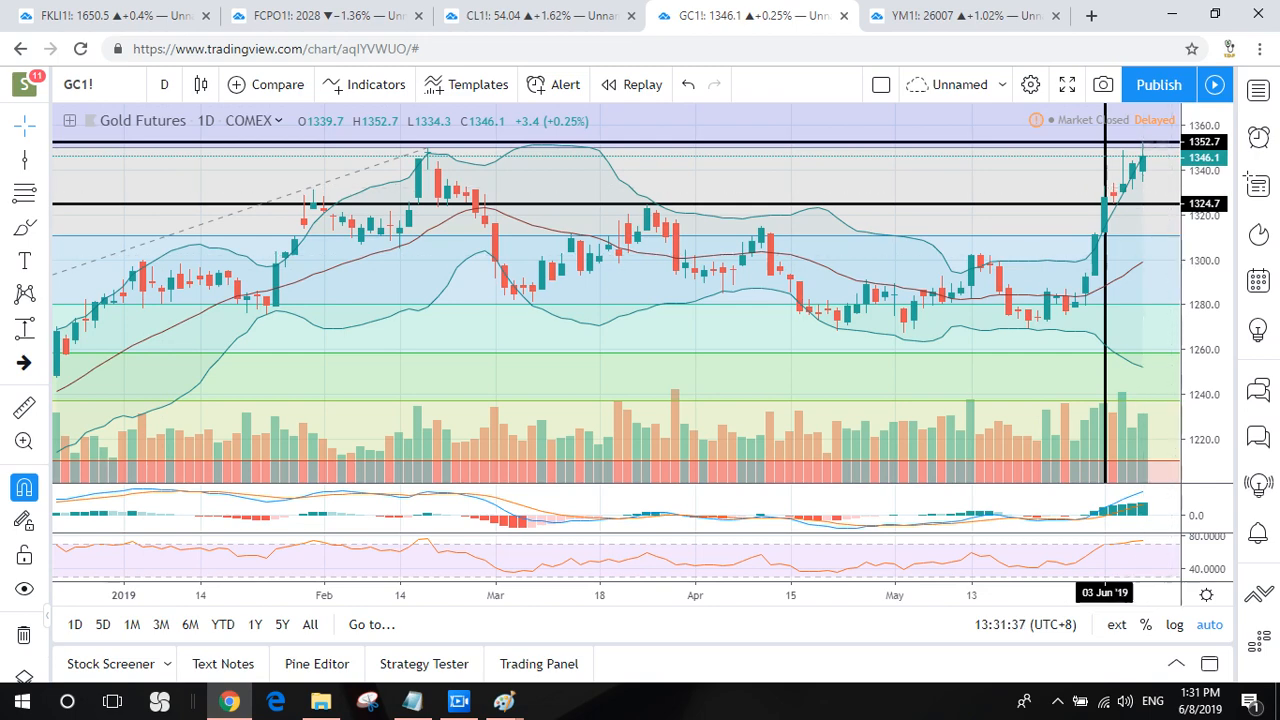
Step: Show the YM1! tab and keep the changed chart layout with Continue
left_click(960, 15)
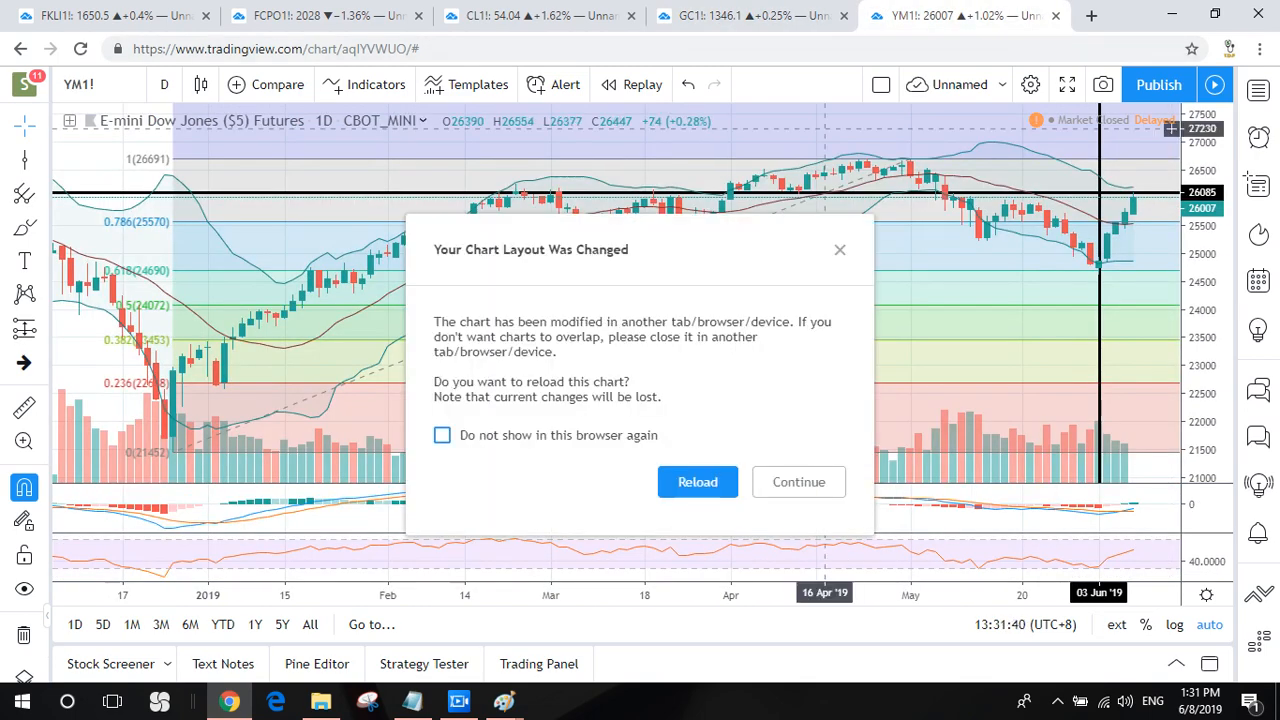
left_click(798, 481)
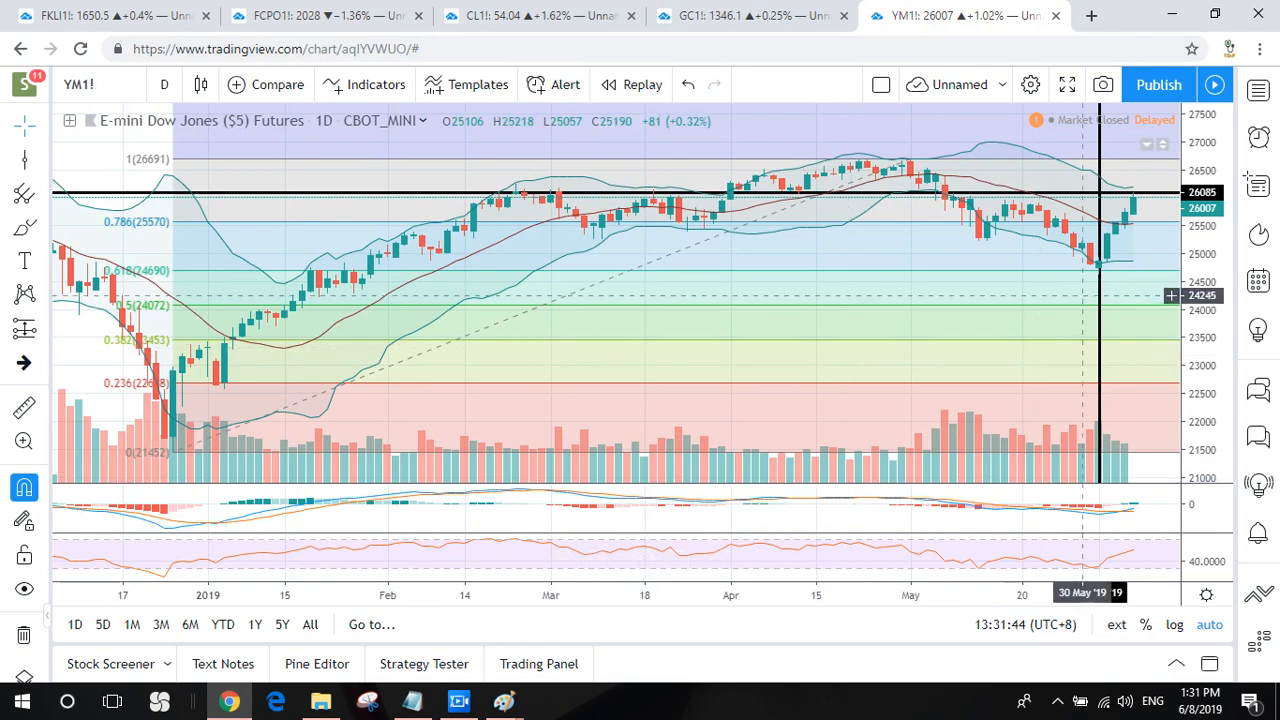
mouse_move(1098, 275)
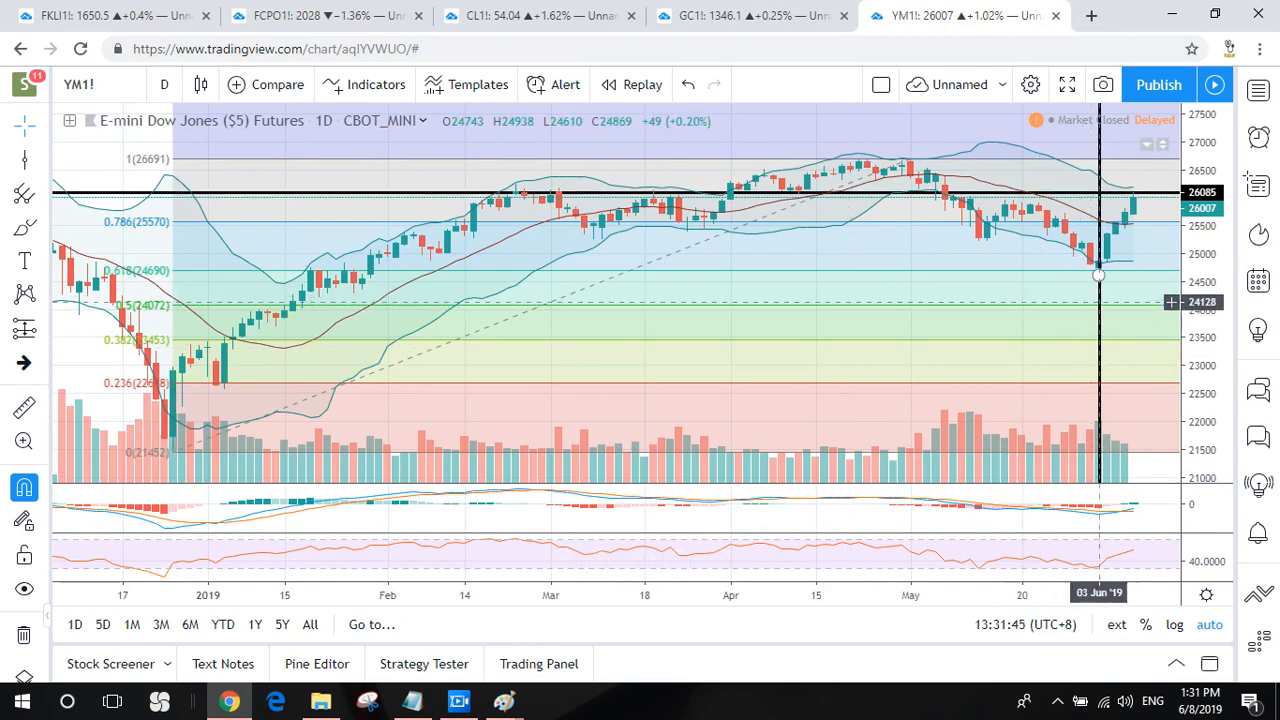
mouse_move(1098, 247)
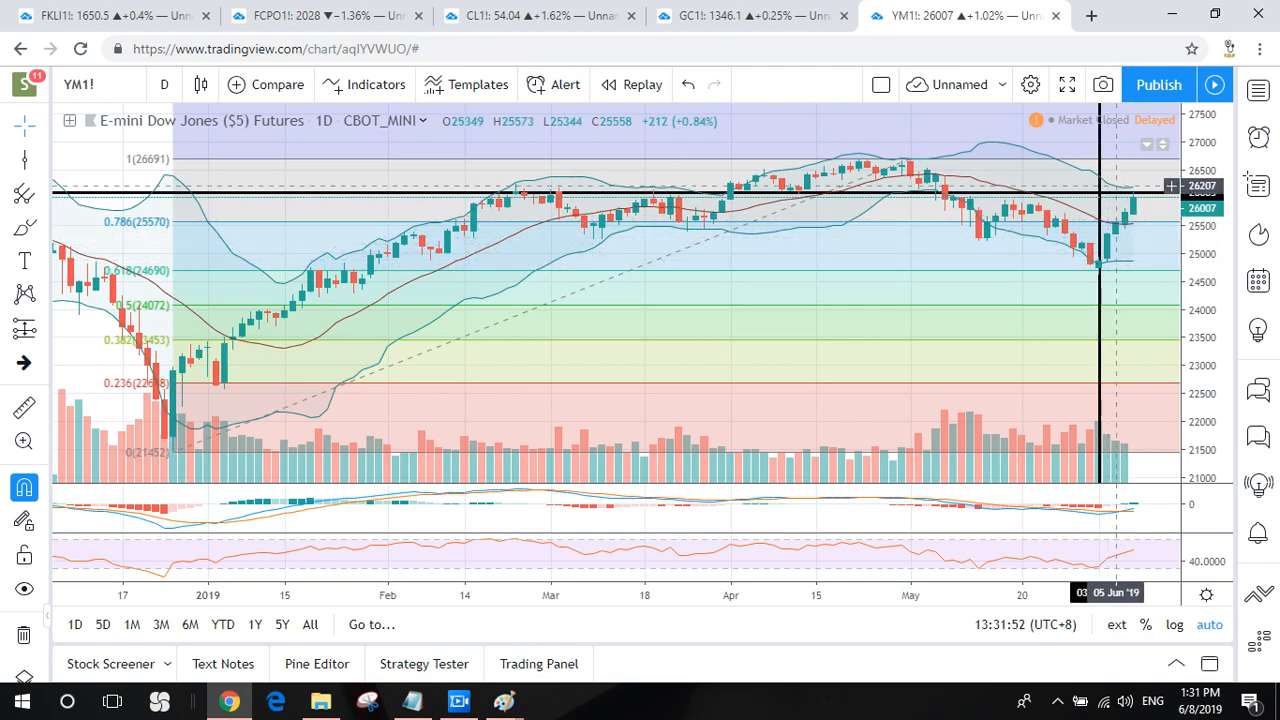
mouse_move(516, 266)
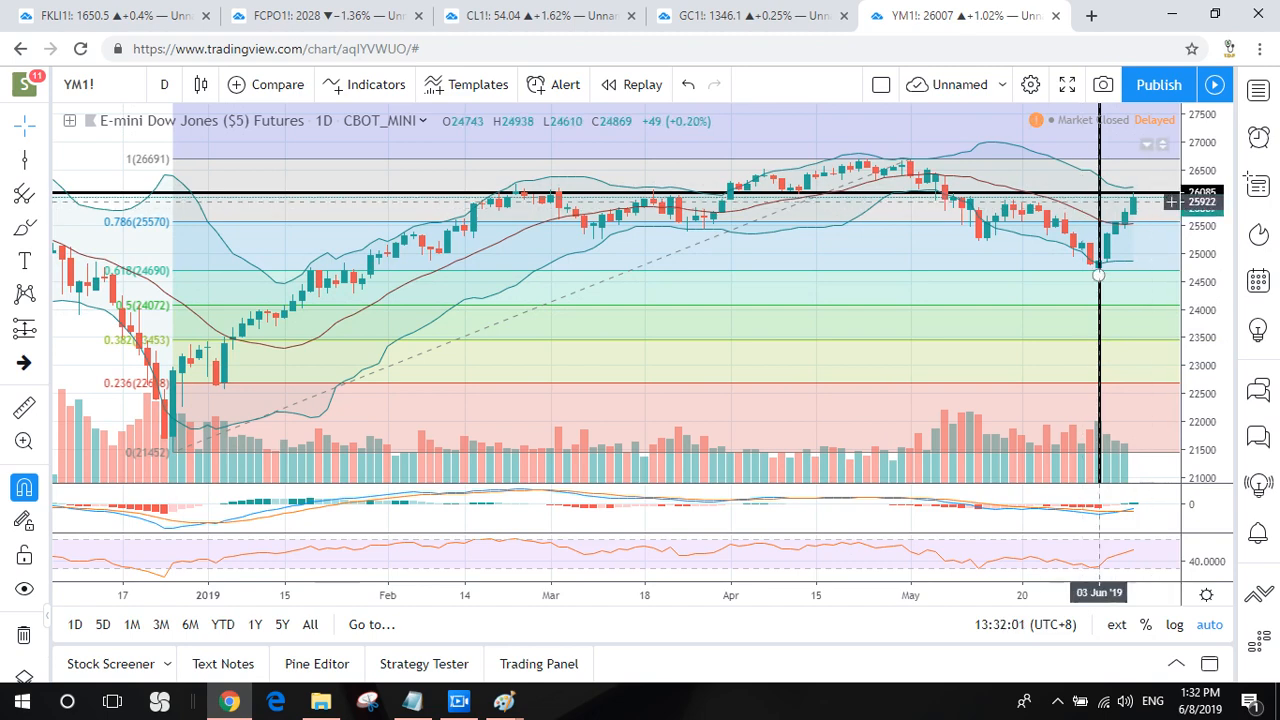
Step: Set the YM1! chart interval to 1 hour and keep the layout changes
left_click(164, 84)
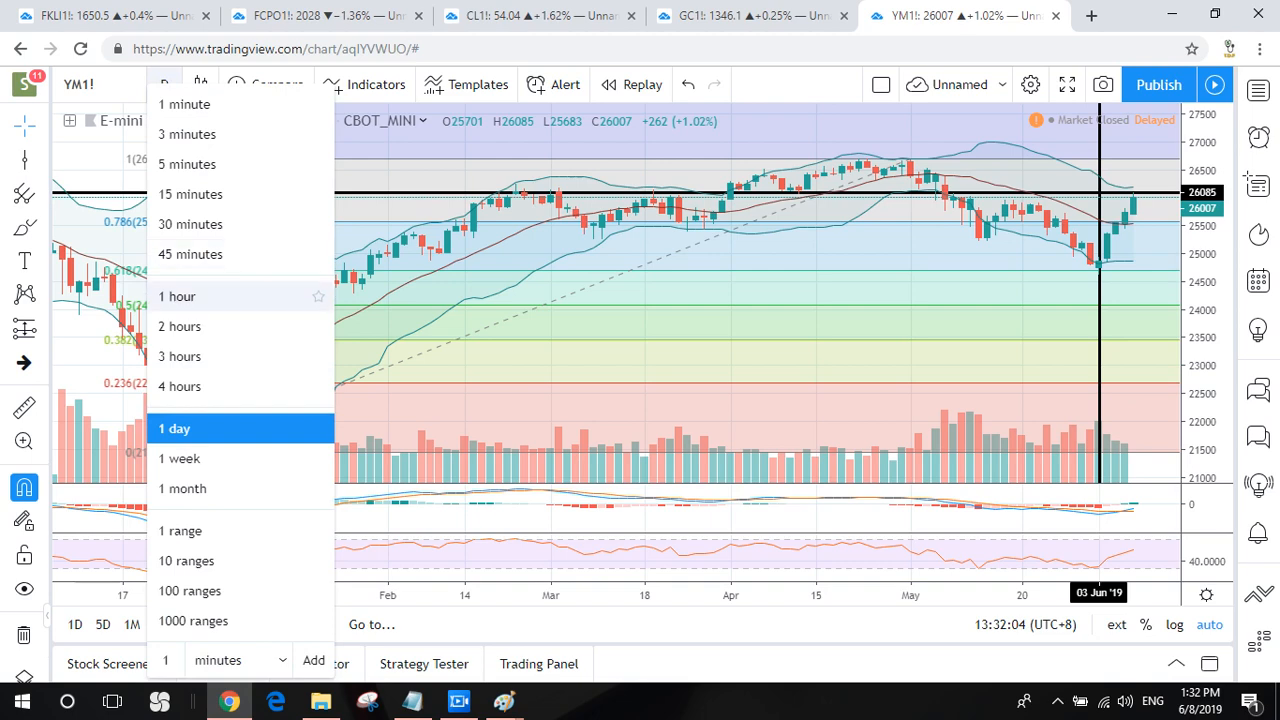
left_click(177, 296)
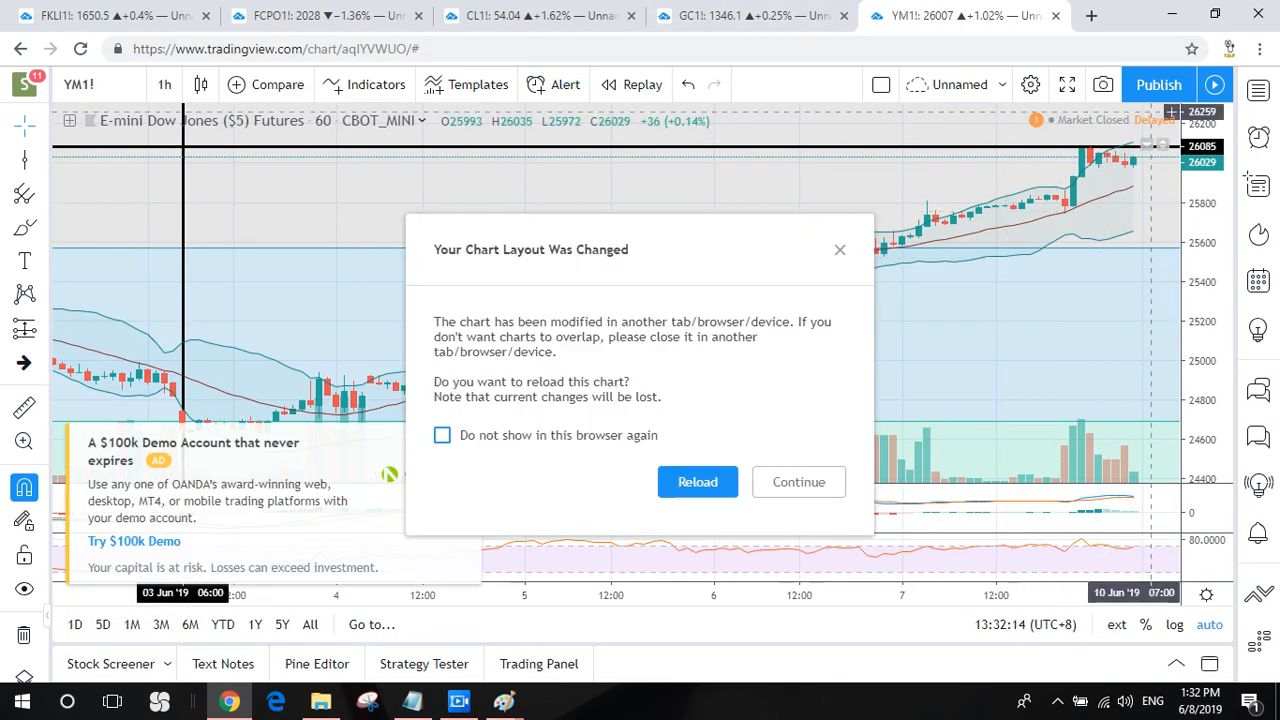
left_click(798, 481)
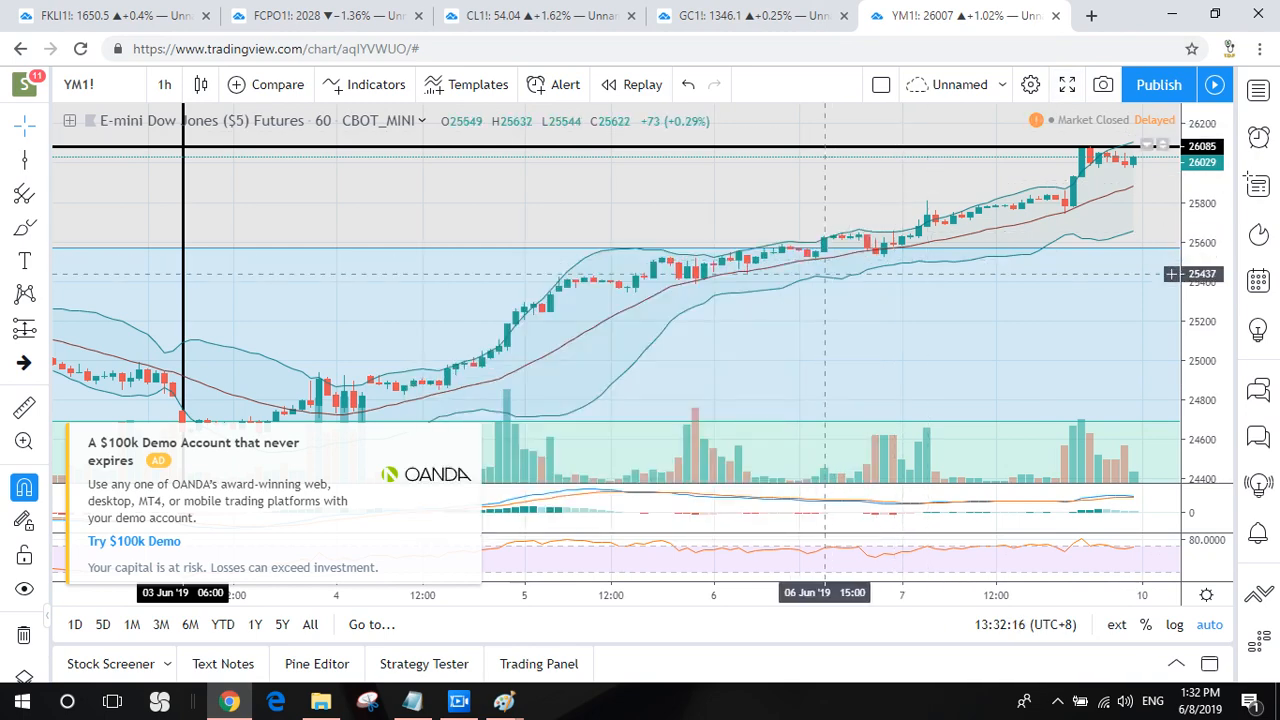
mouse_move(463, 428)
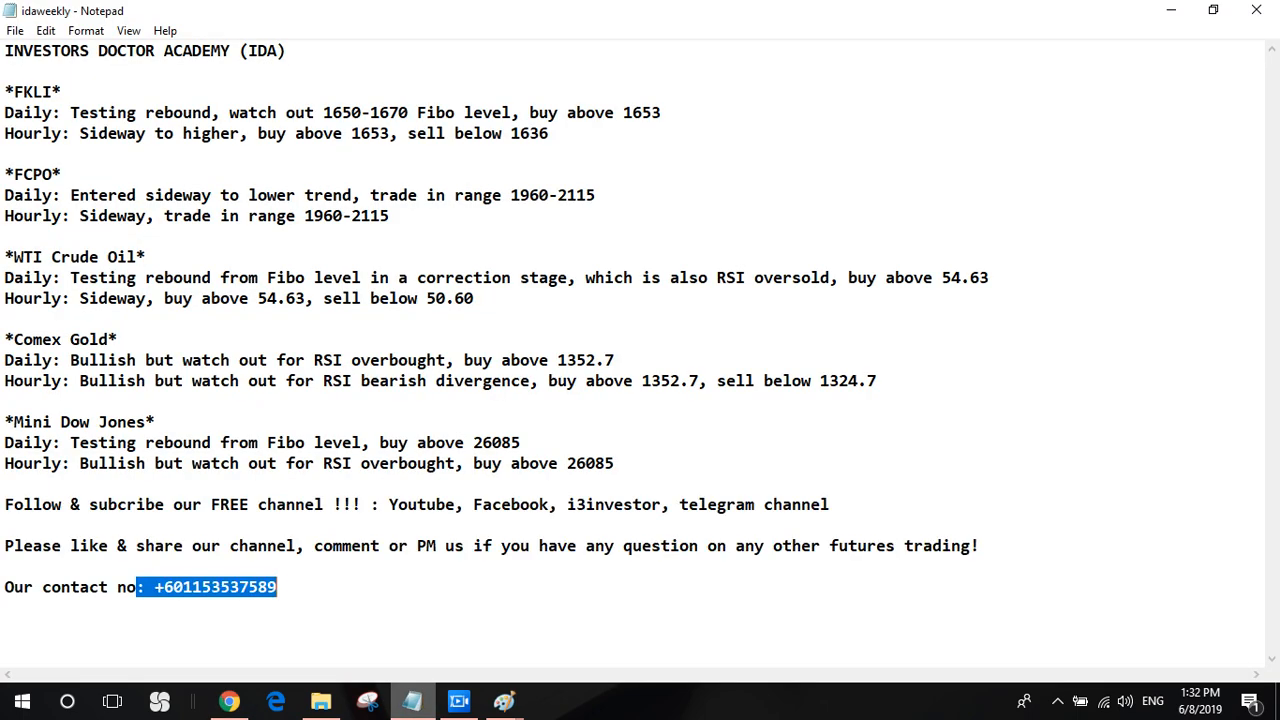
Step: Review the idaweekly summary, highlighting the FCPO hourly range and WTI hourly buy-above level
left_click(145, 256)
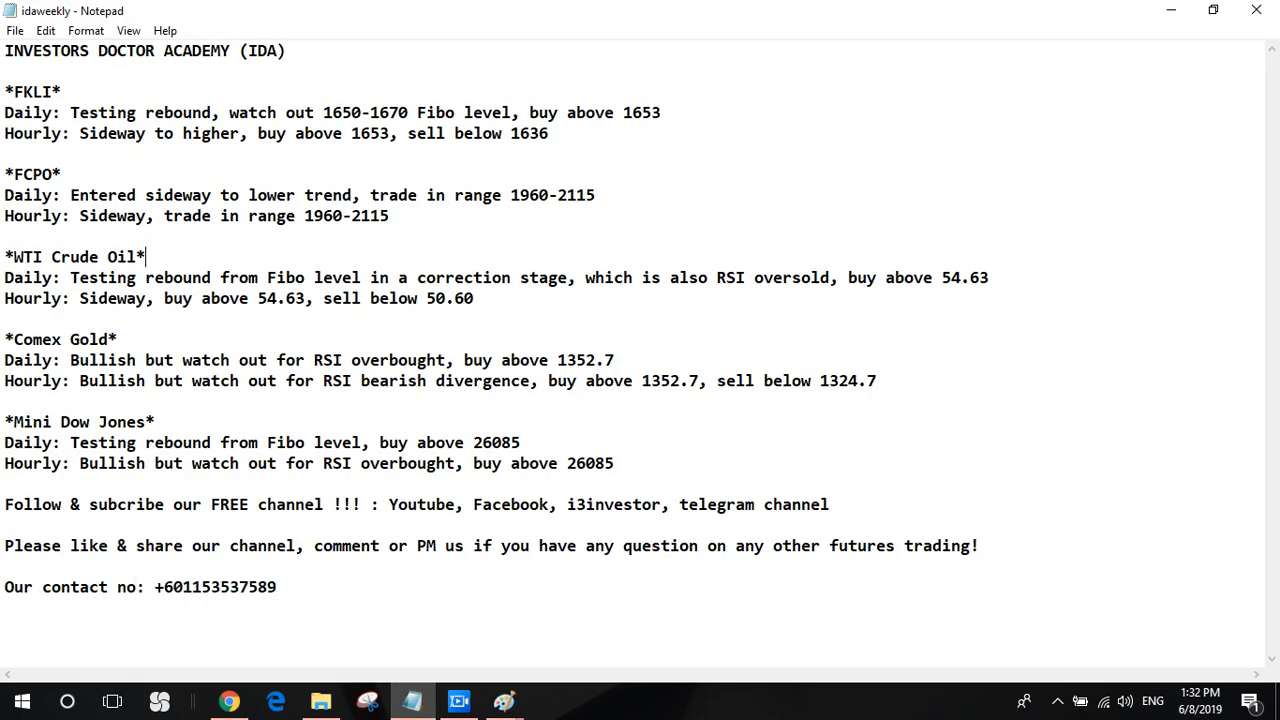
left_click(70, 174)
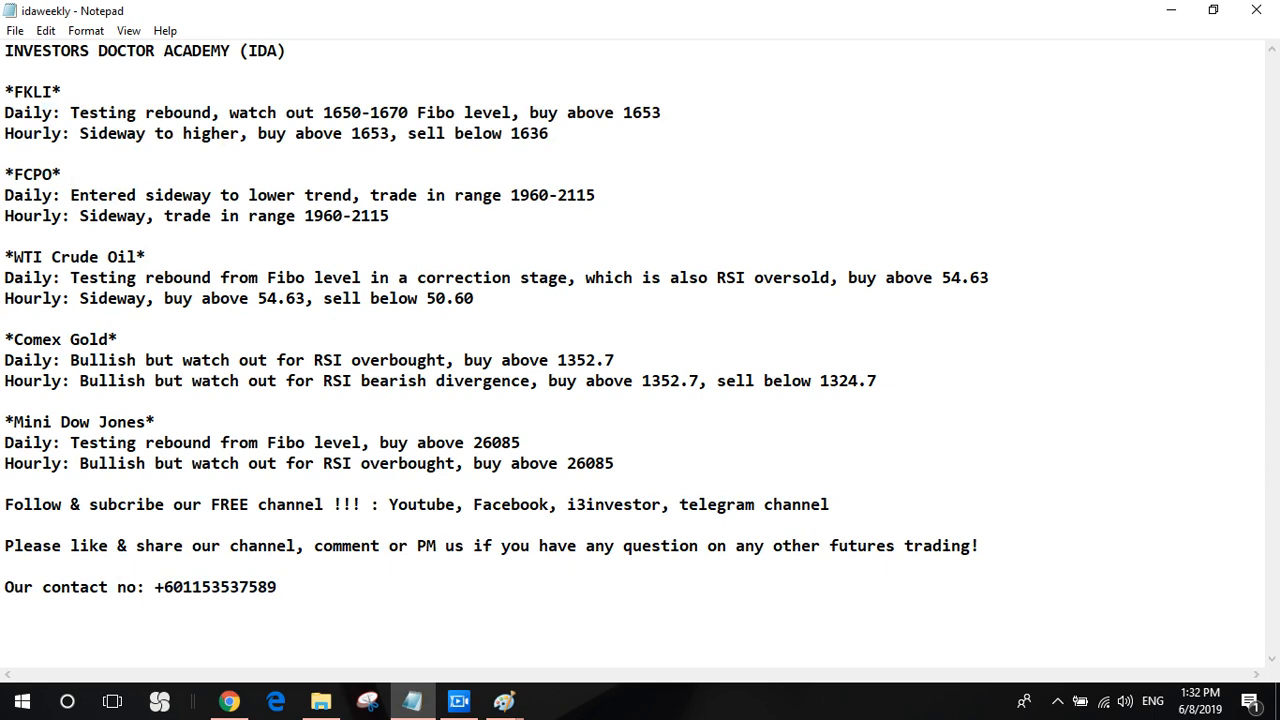
left_click_drag(534, 112, 548, 133)
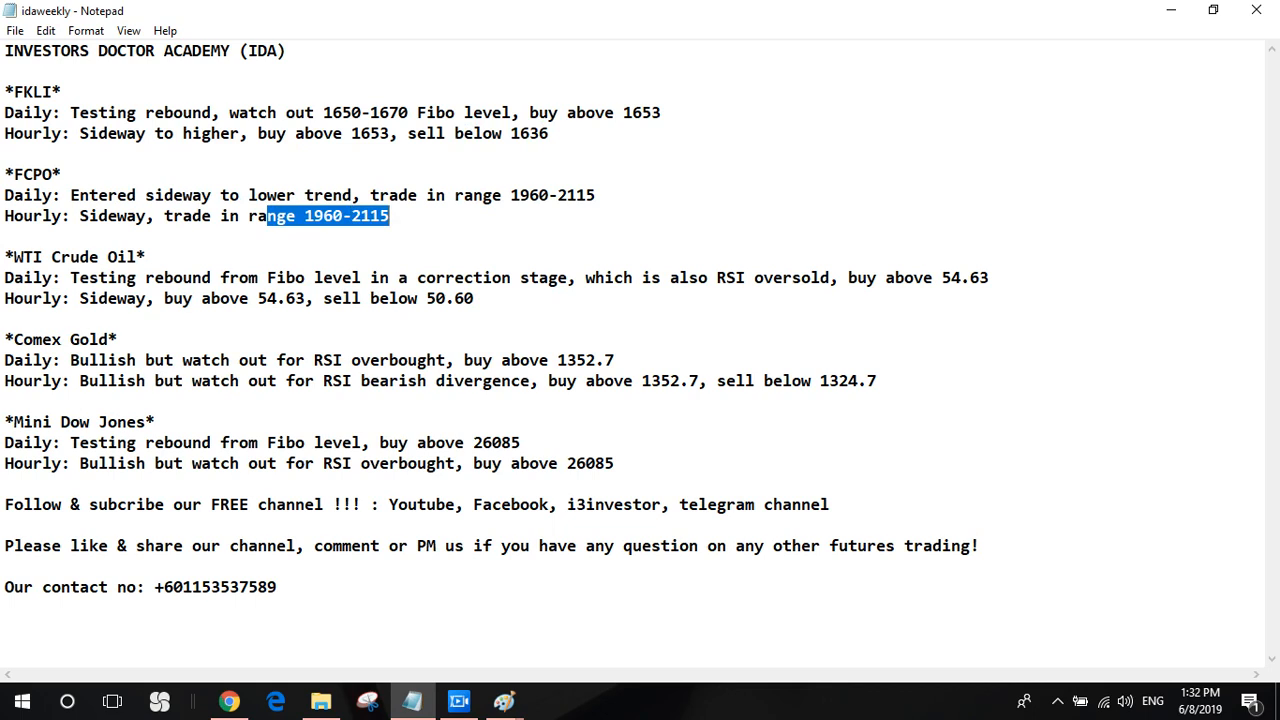
left_click(475, 298)
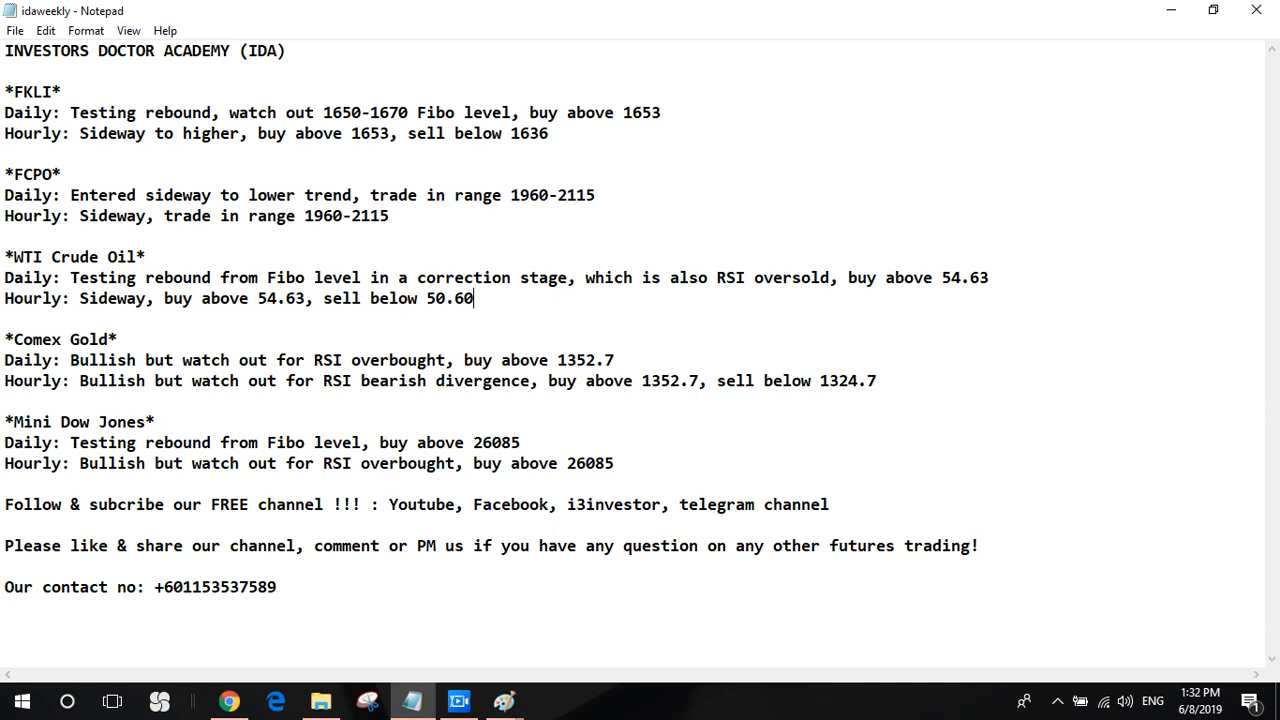
left_click(989, 277)
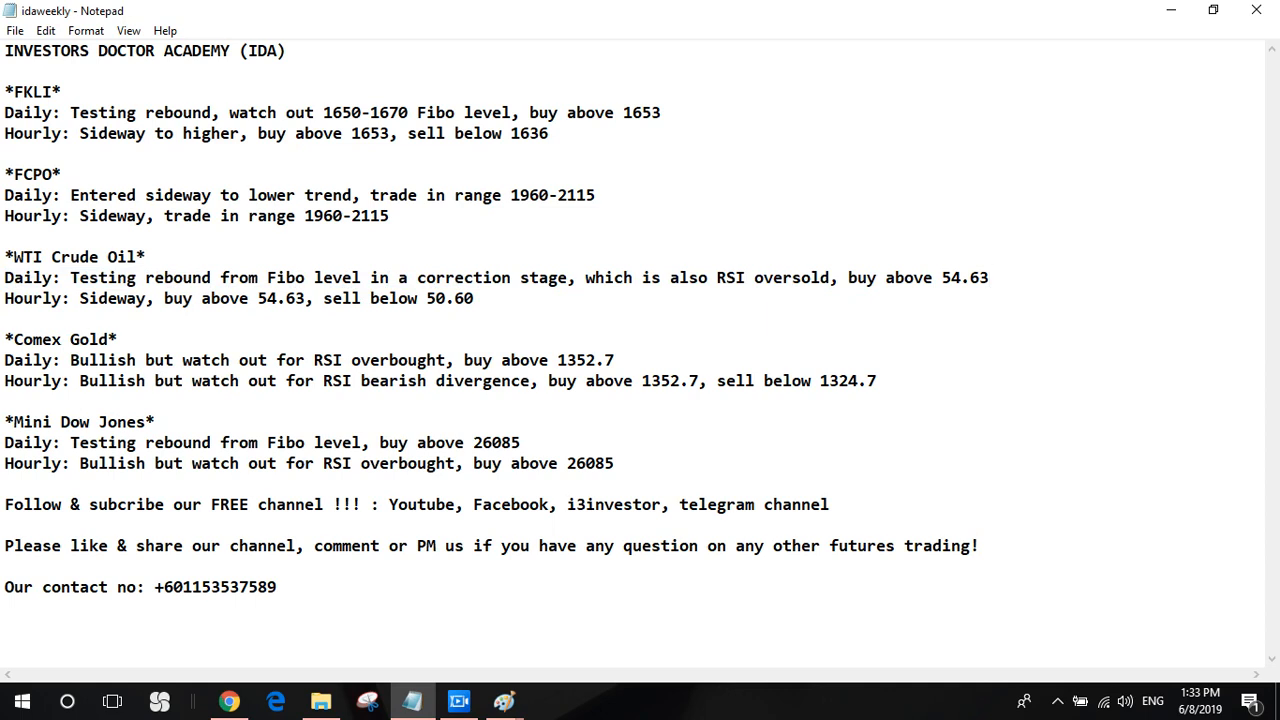
left_click(989, 277)
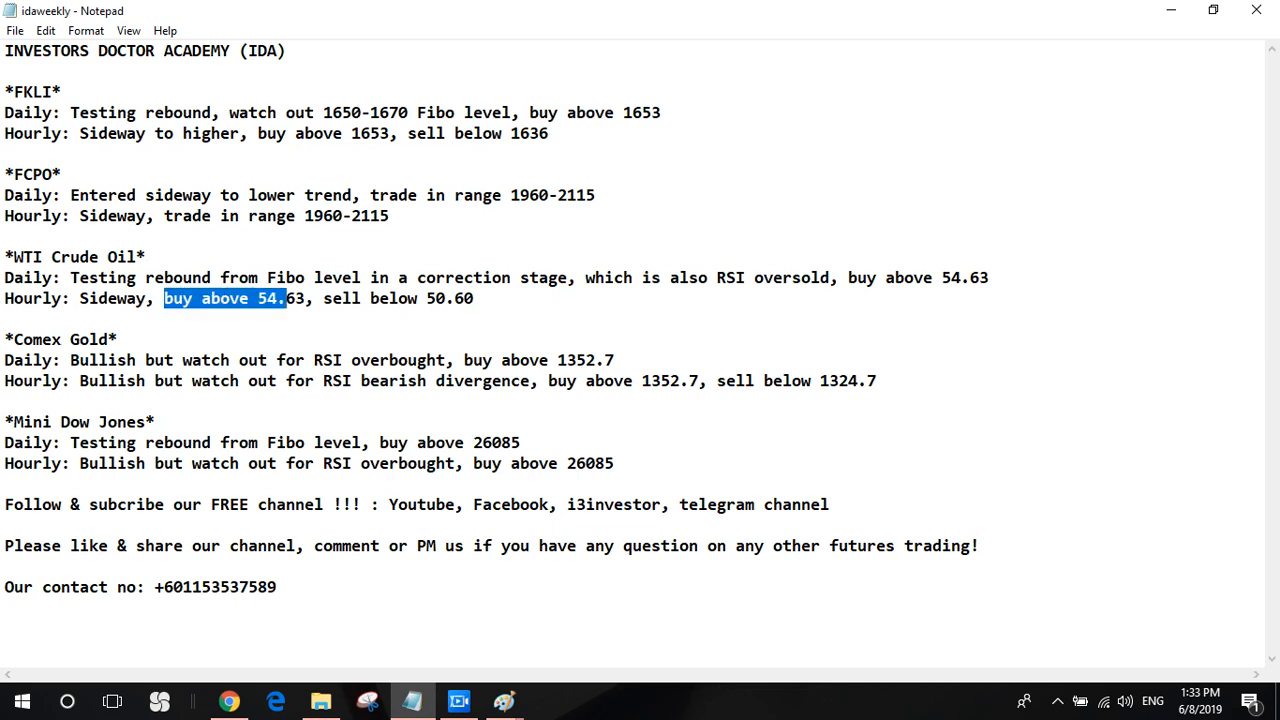
left_click(390, 298)
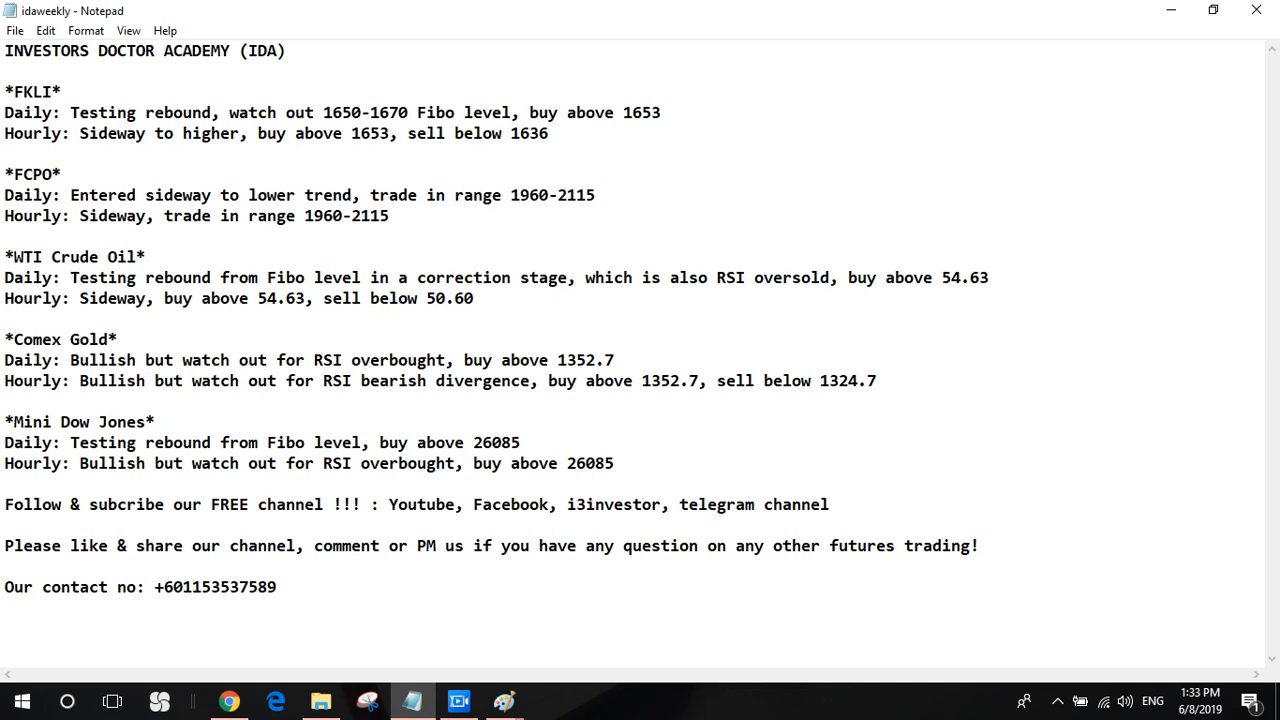
left_click(145, 360)
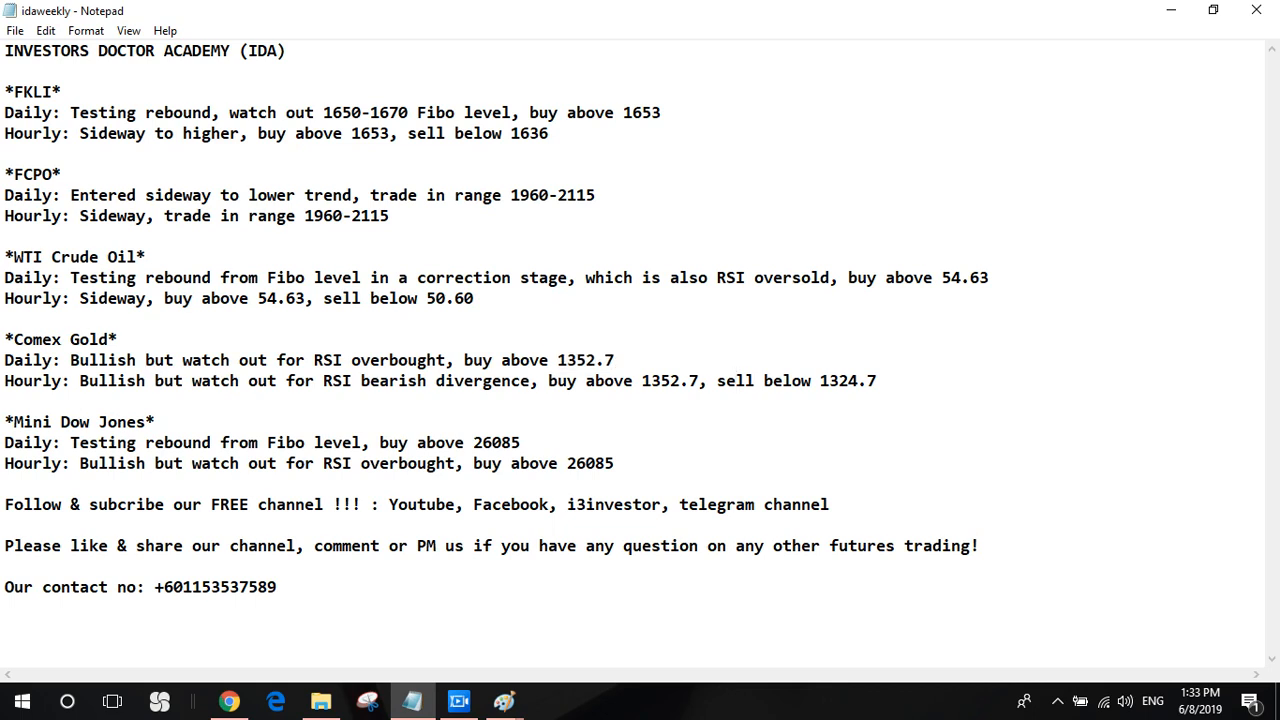
left_click_drag(770, 380, 877, 380)
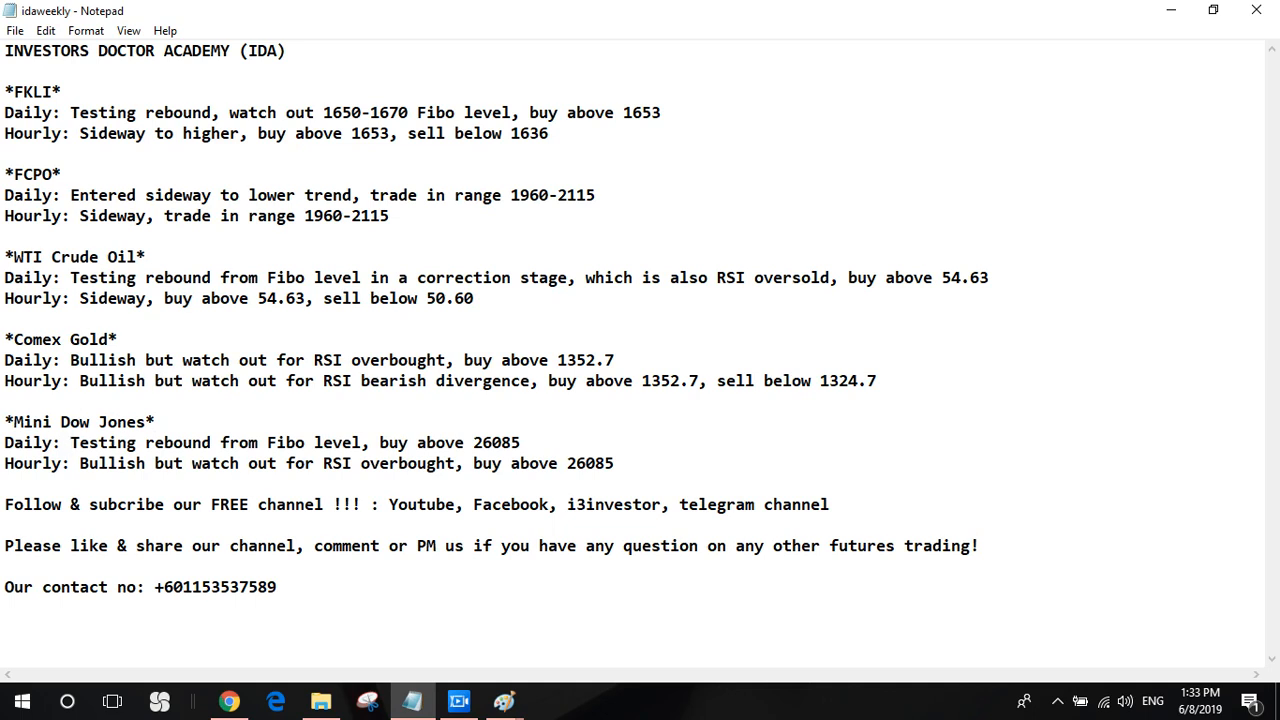
left_click(615, 463)
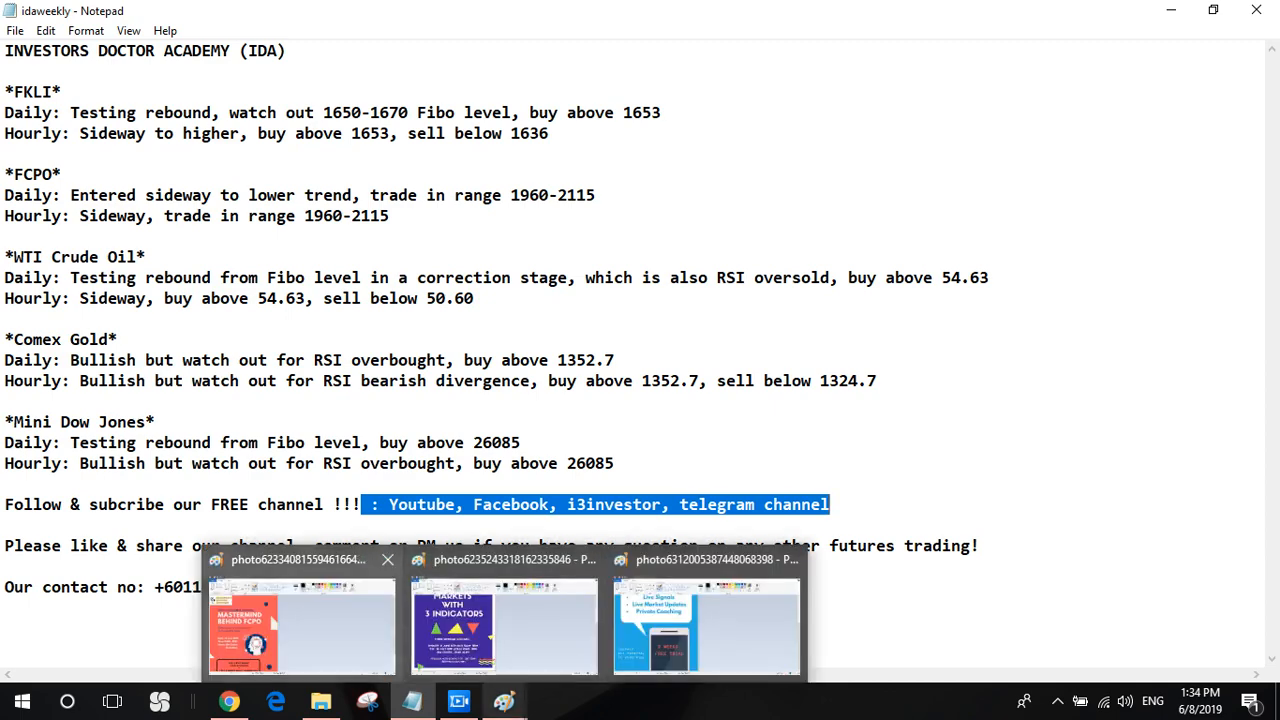
Step: Switch Paint from the FCPO mastermind course poster to the purple 3 Indicators seminar poster
left_click(300, 625)
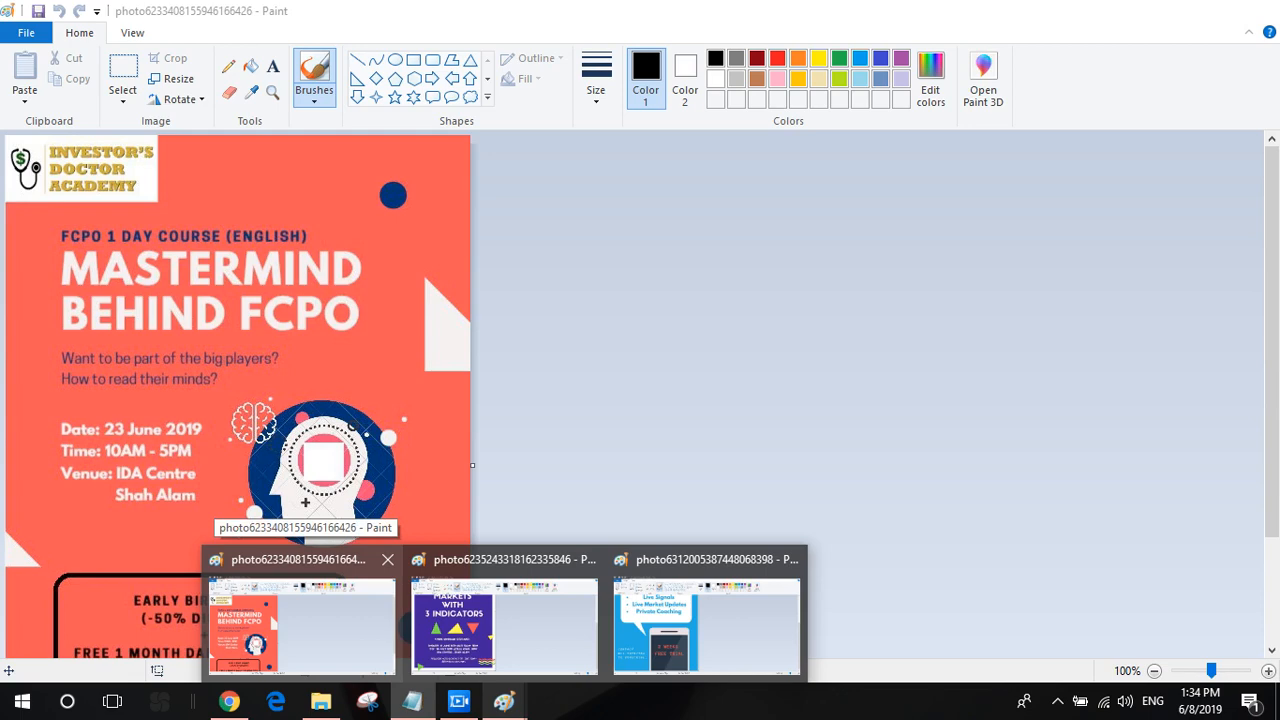
left_click(503, 625)
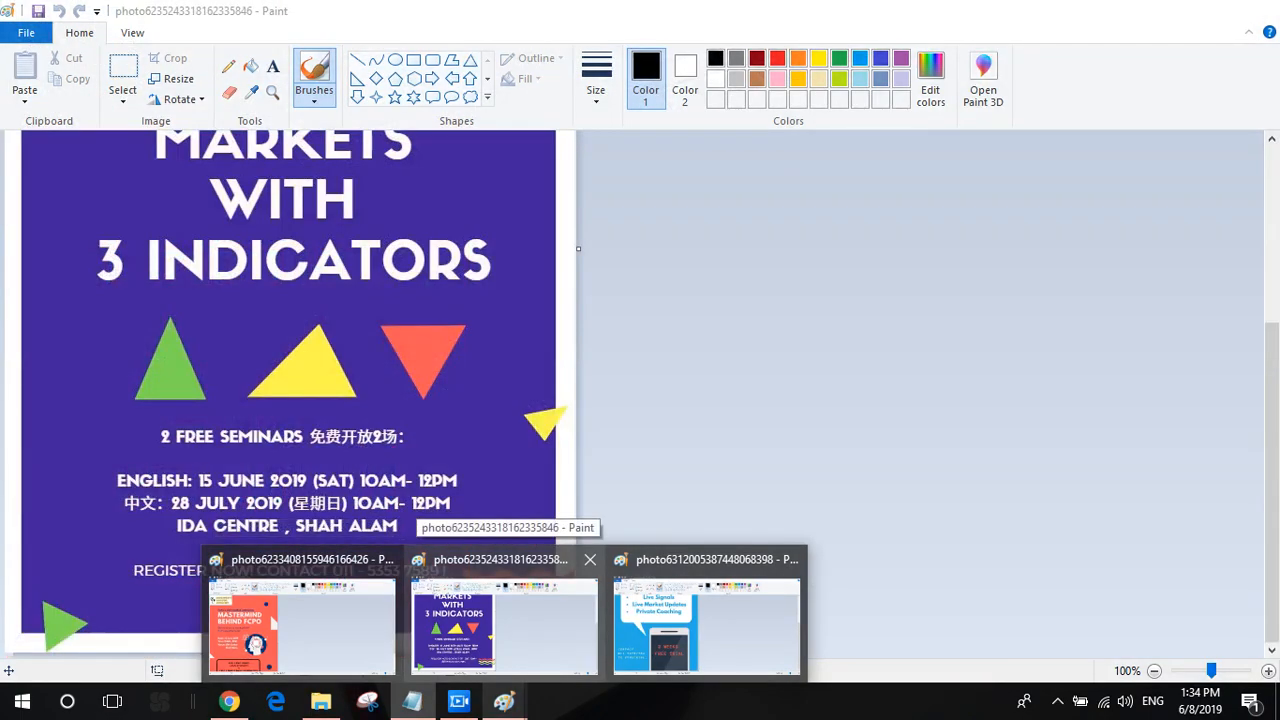